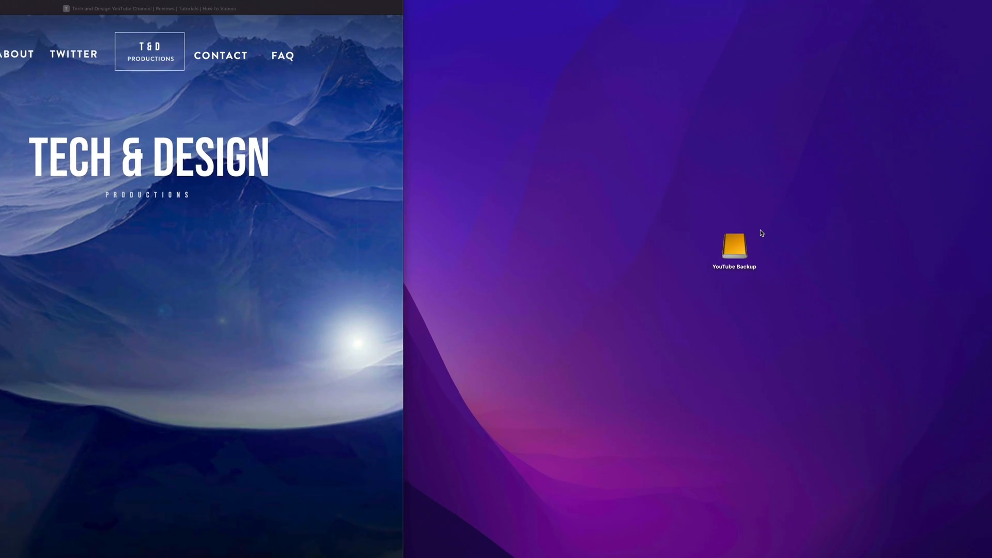
Open the YouTube Backup drive from the desktop, then a new Finder window from the Dock.
double_click(734, 245)
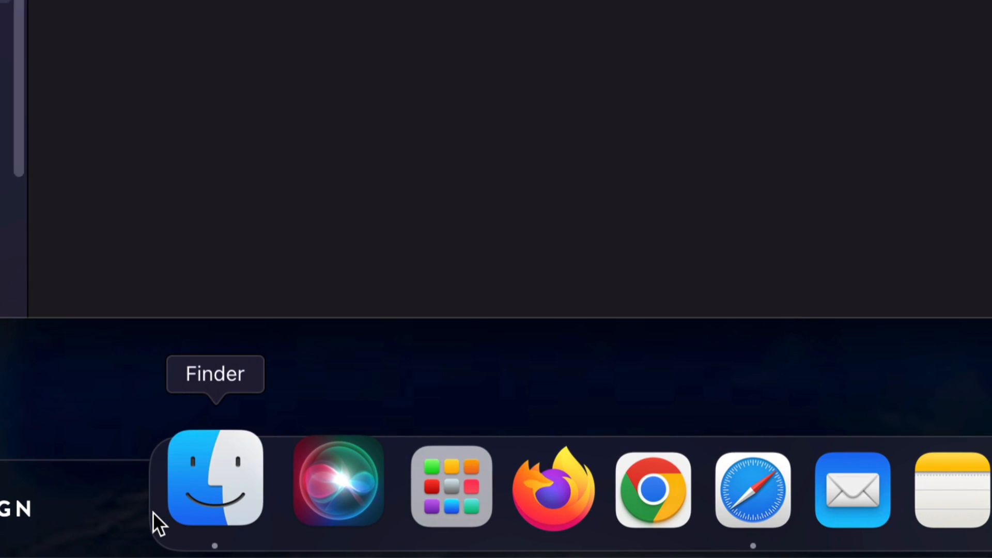
click(211, 484)
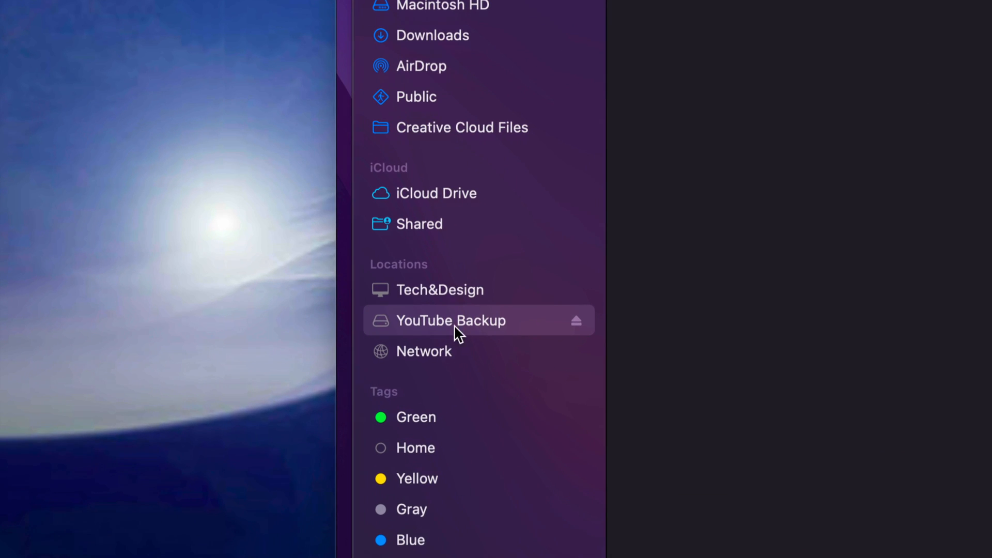
mouse_move(427, 339)
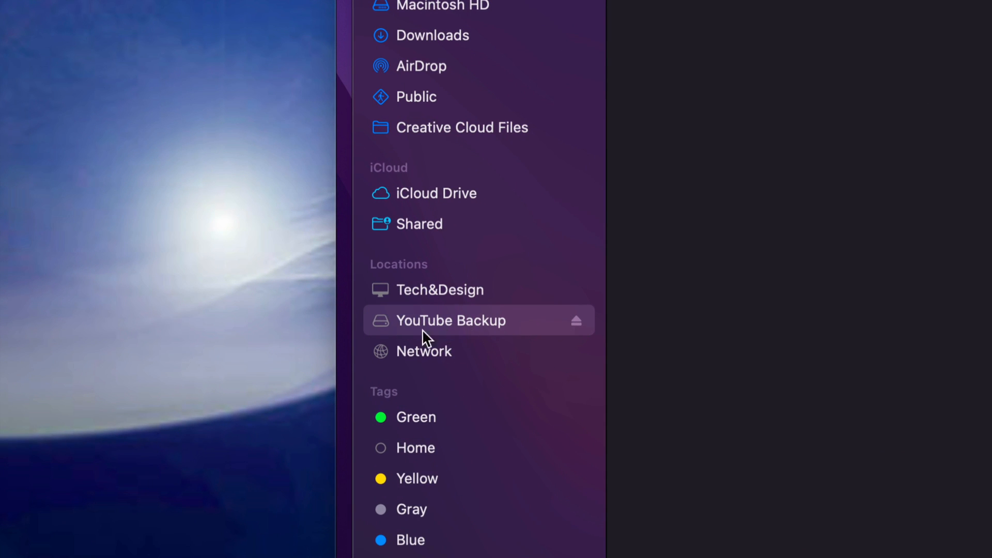
mouse_move(512, 343)
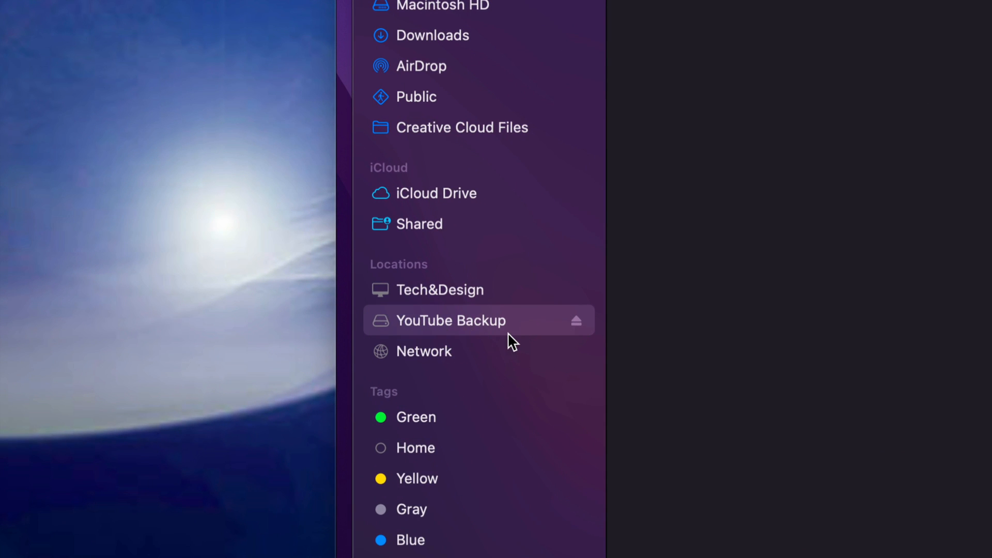
mouse_move(643, 293)
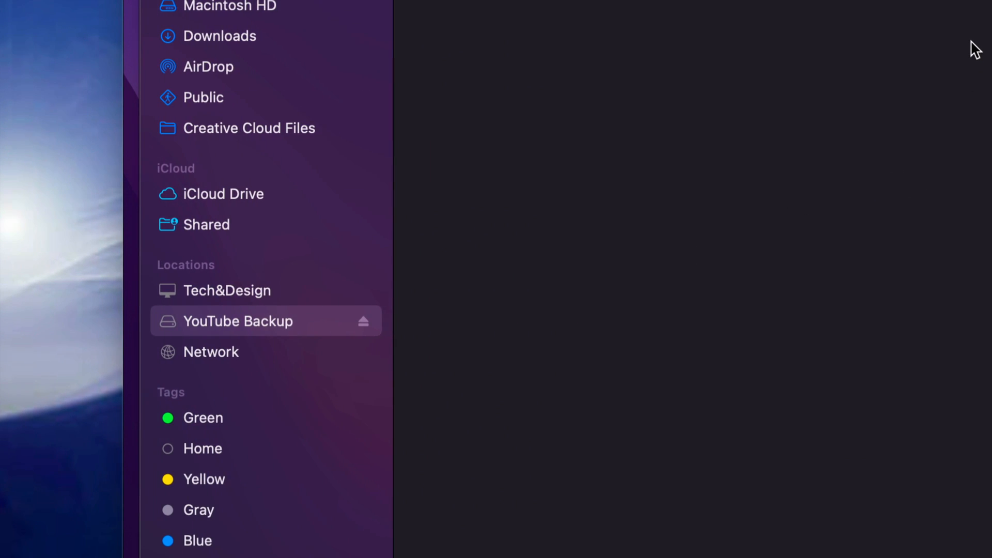
Open the CreativeFreedom_Videos folder on YouTube Backup and right-click the paddleboardinggirl spin.mov clip.
click(238, 321)
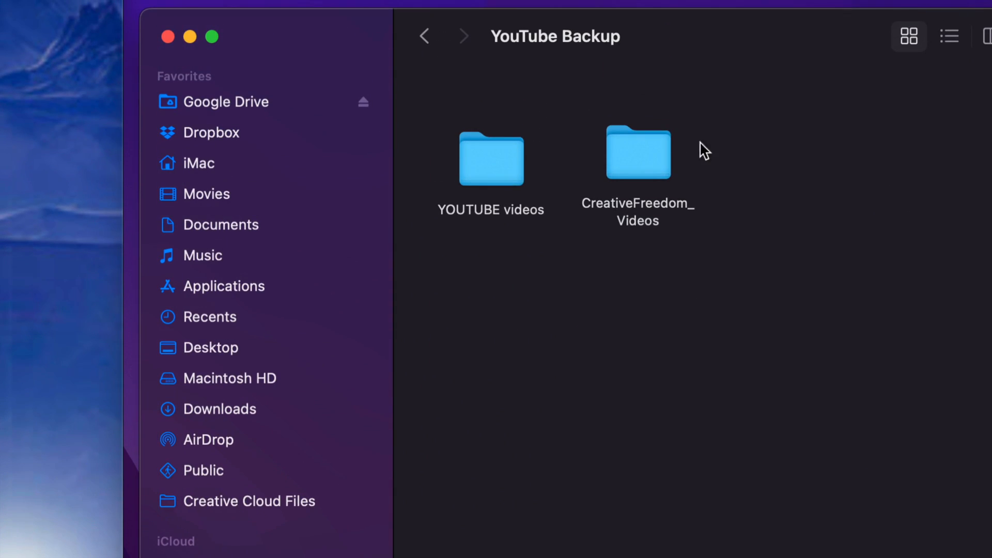
click(638, 152)
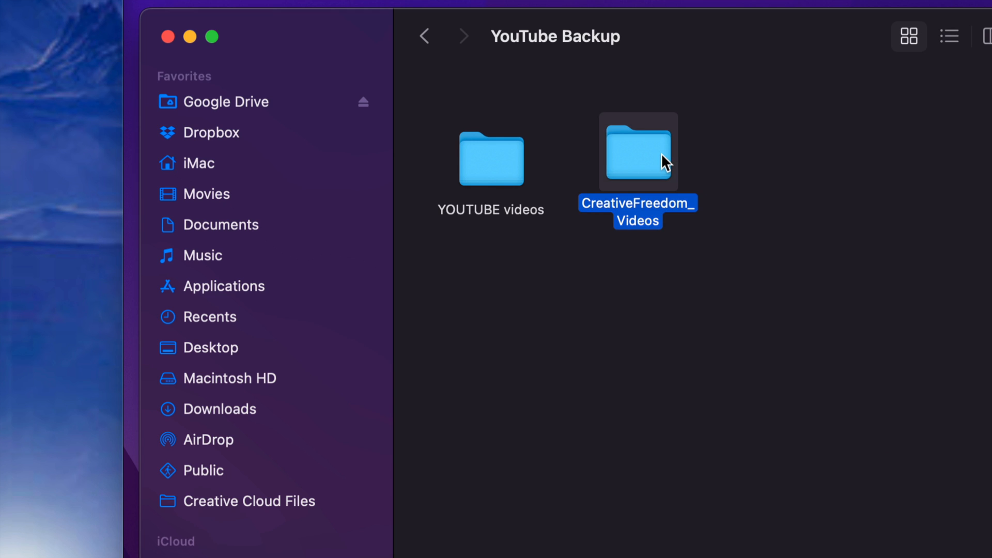
double_click(637, 151)
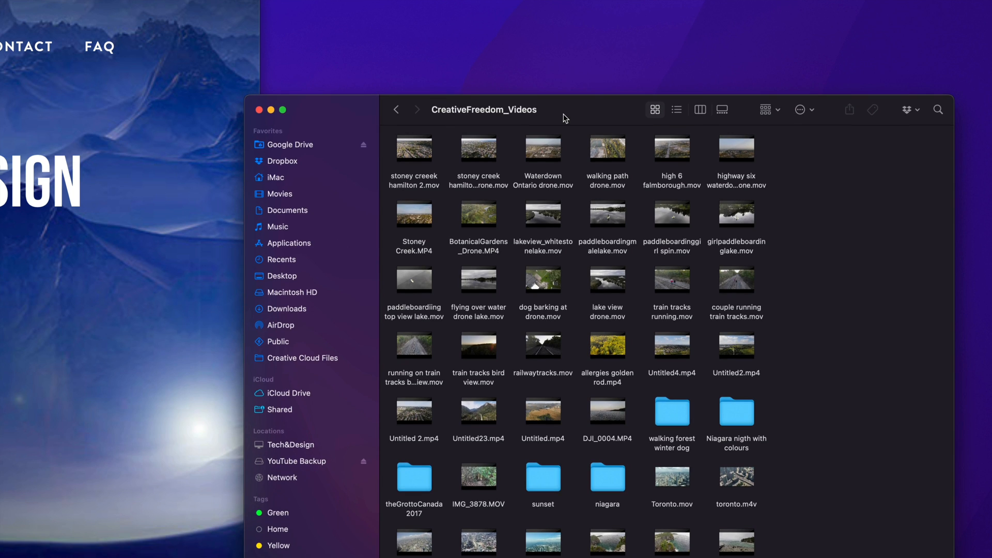
mouse_move(736, 214)
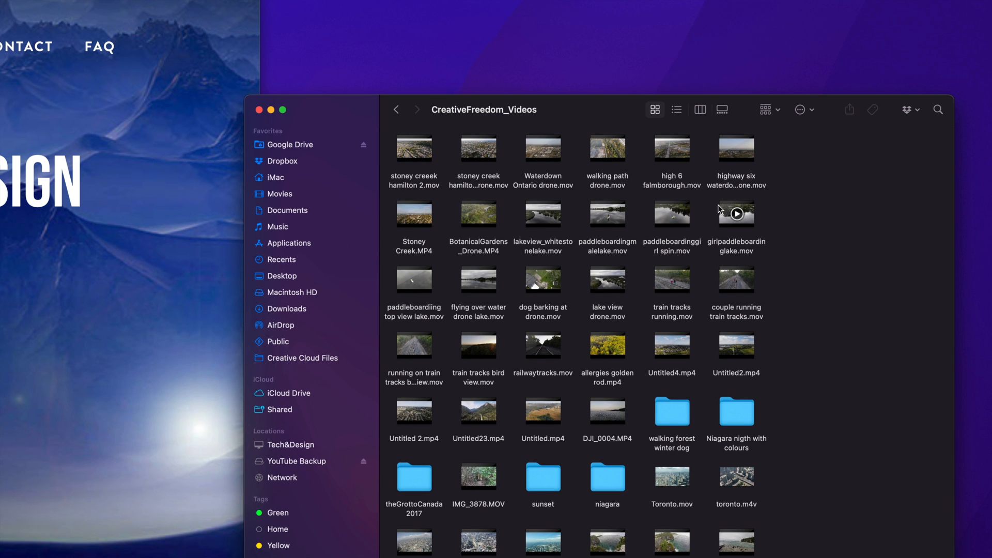
mouse_move(768, 268)
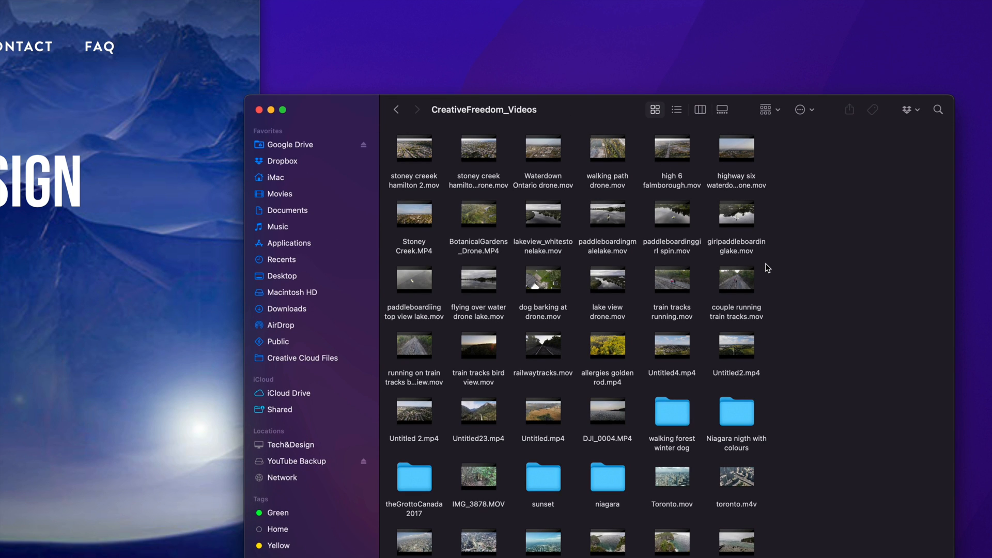
mouse_move(705, 170)
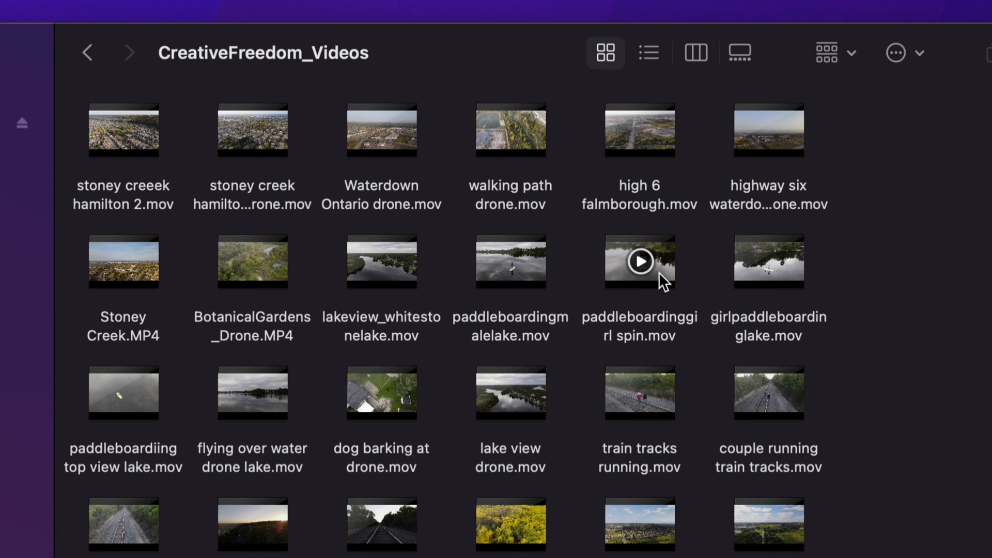
right_click(639, 262)
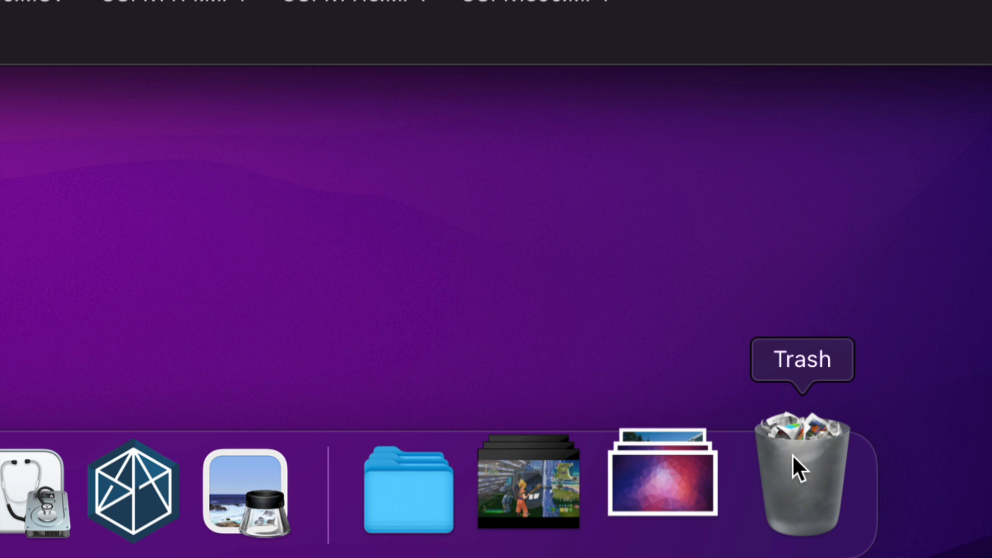
Empty the Trash from the Dock to permanently delete the trashed clips.
right_click(803, 471)
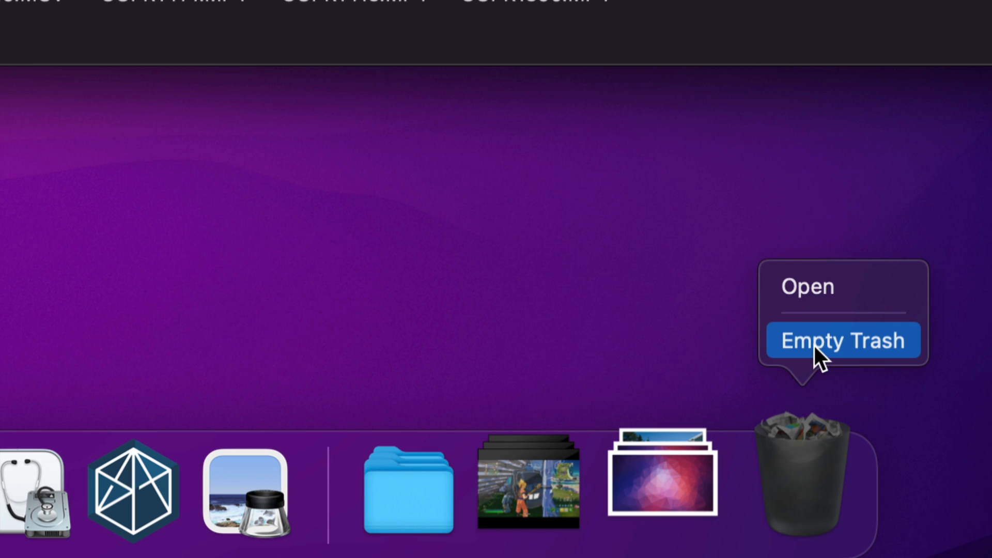
click(842, 341)
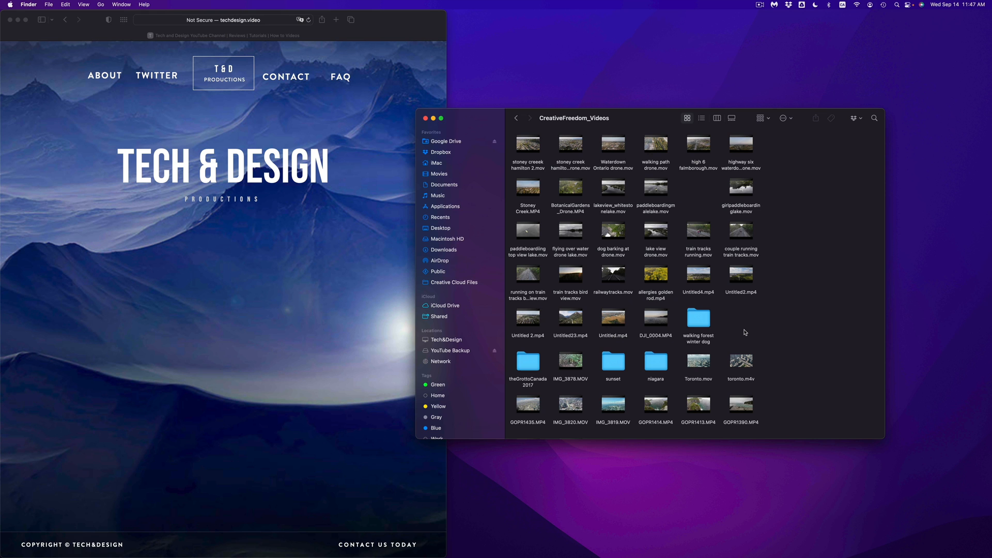
mouse_move(777, 369)
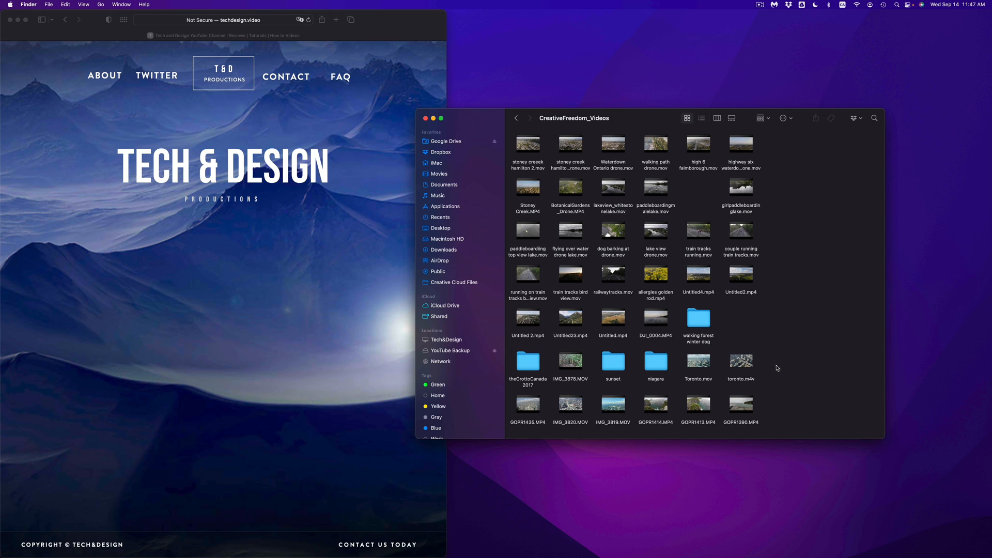
Select the toronto.m4v clip and clear it out via the Dock Trash.
click(741, 364)
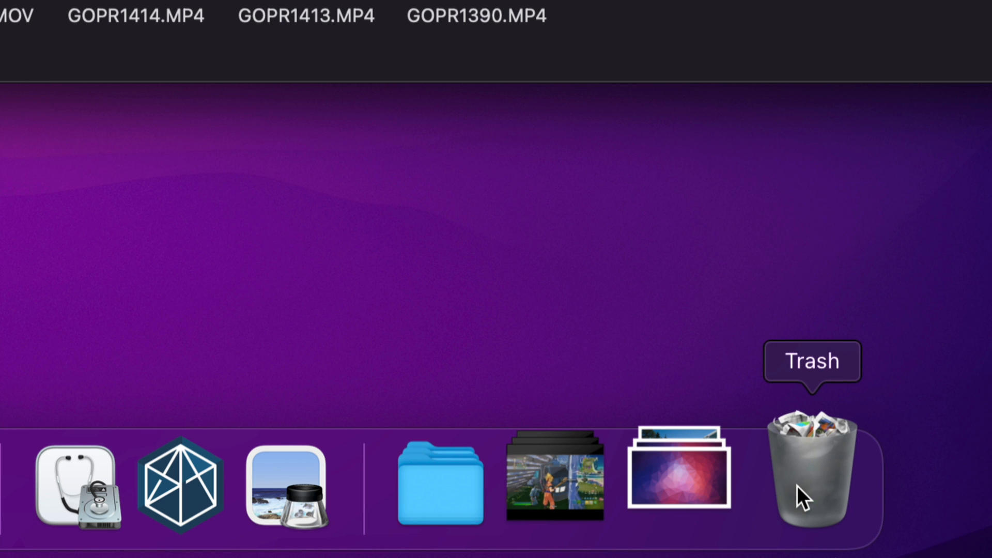
click(812, 474)
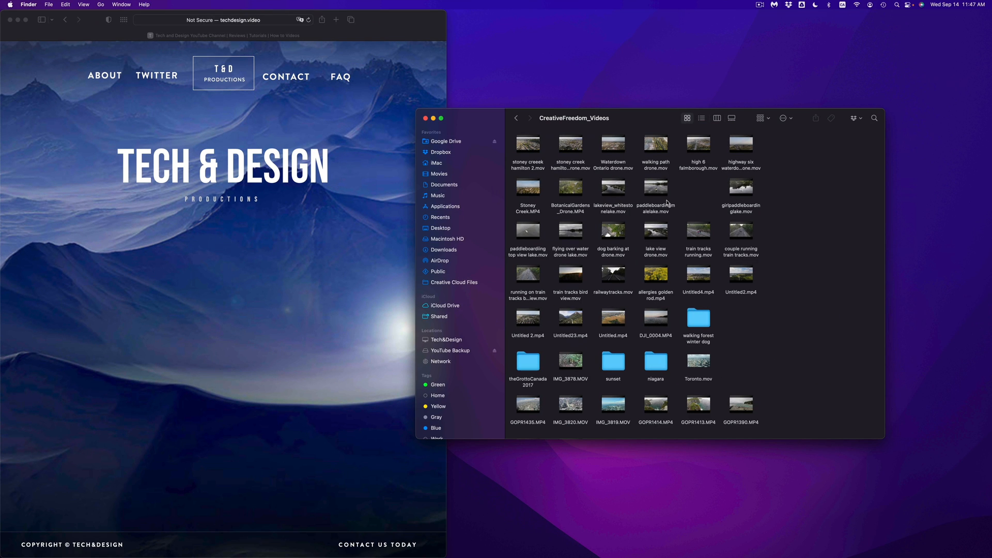
Check the empty sunset folder, trash all six theGrottoCanada2017 clips, and go back to CreativeFreedom_Videos.
click(612, 361)
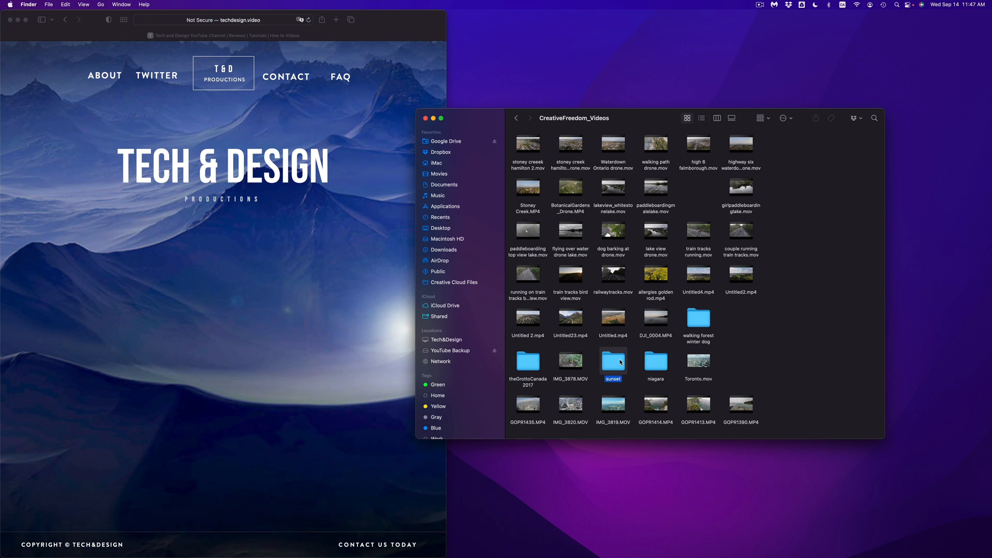
double_click(613, 361)
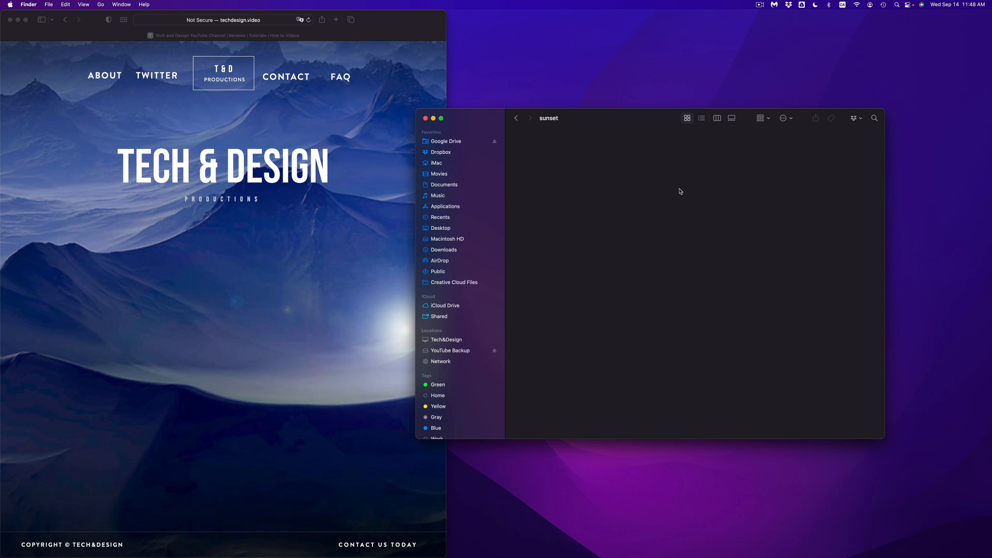
mouse_move(655, 187)
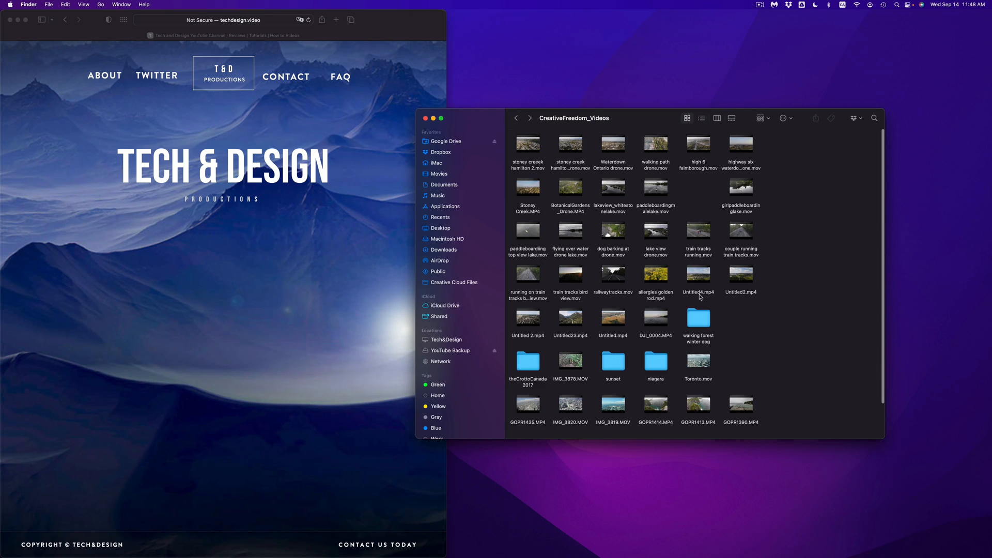
double_click(528, 366)
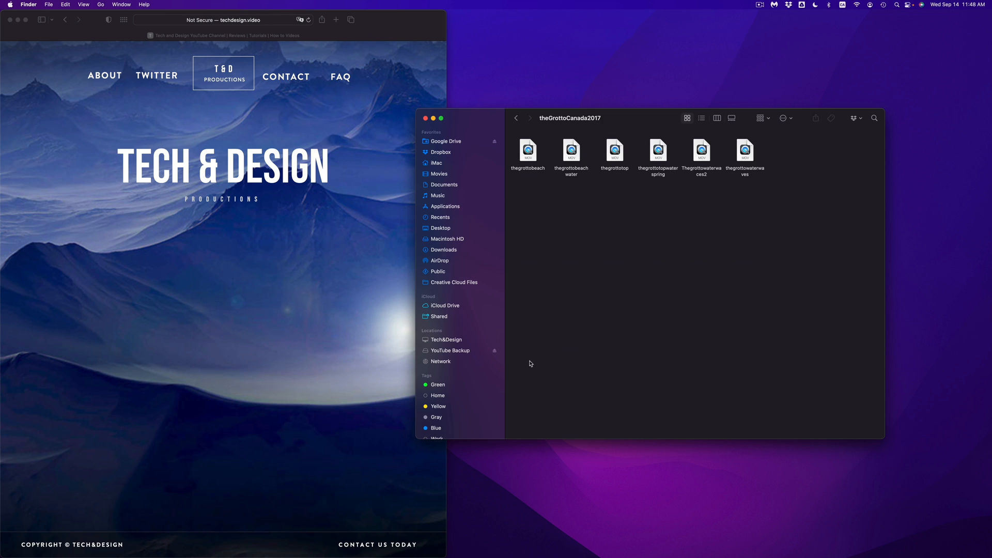
key(cmd+a)
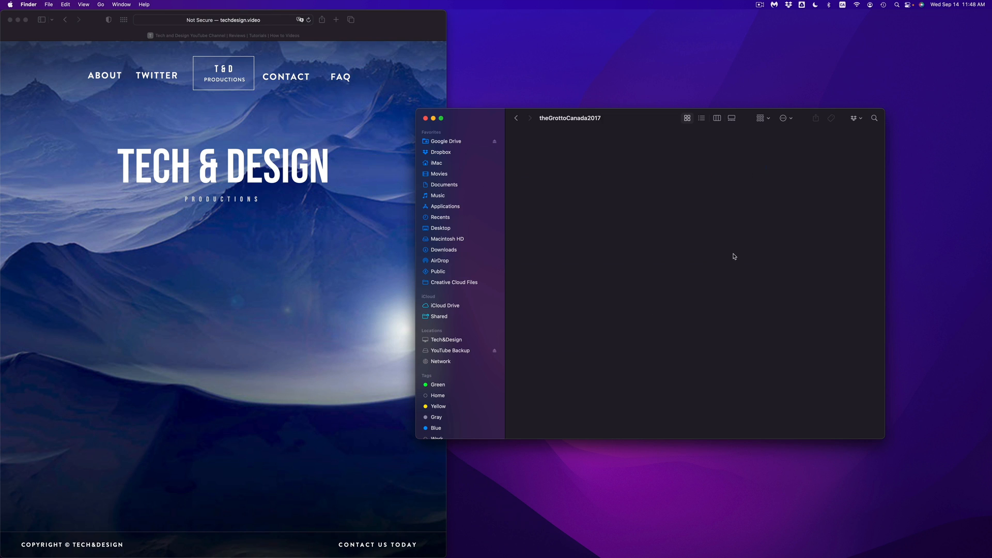
click(517, 118)
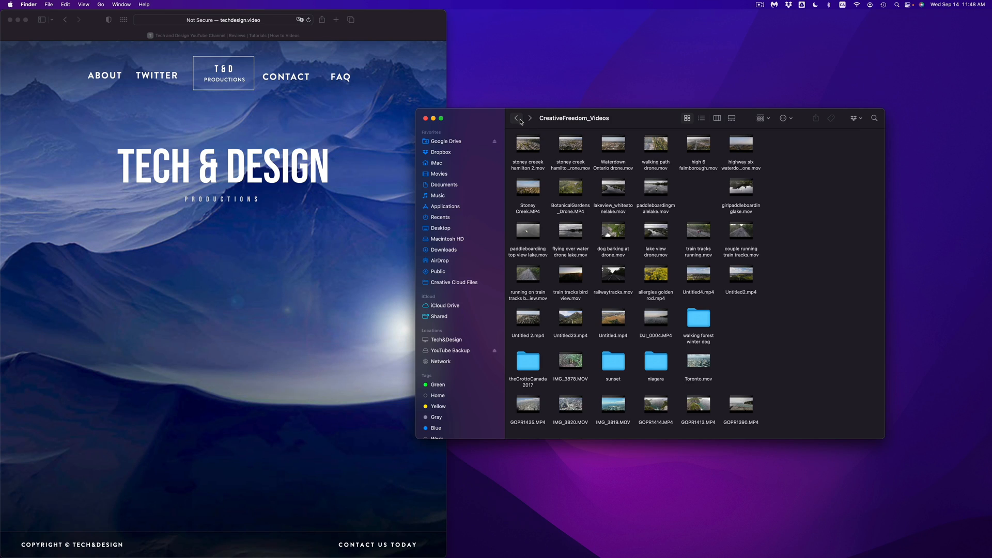
View Get Info for the YOUTUBE videos folder (7.97 TB, 9,897 items), then close it.
click(440, 217)
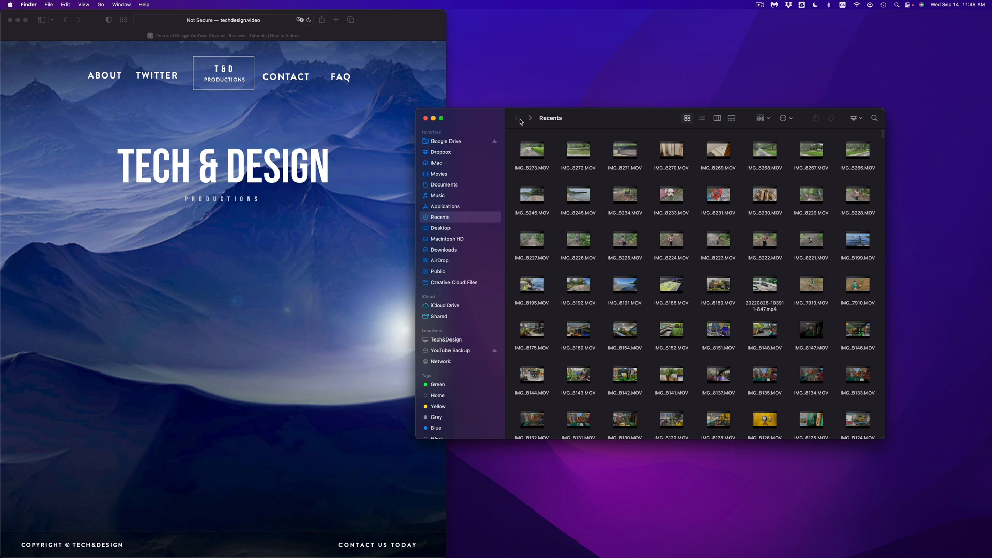
click(450, 350)
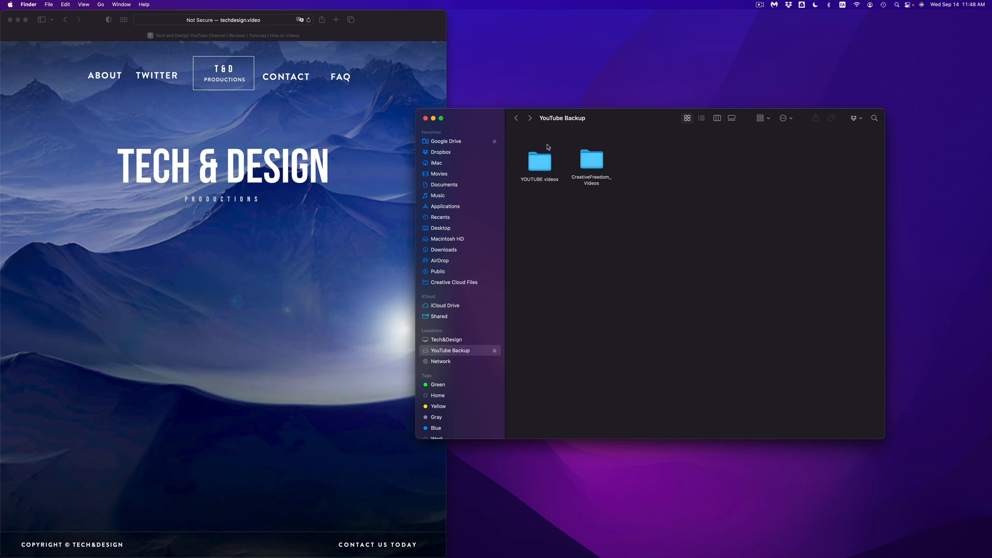
right_click(538, 160)
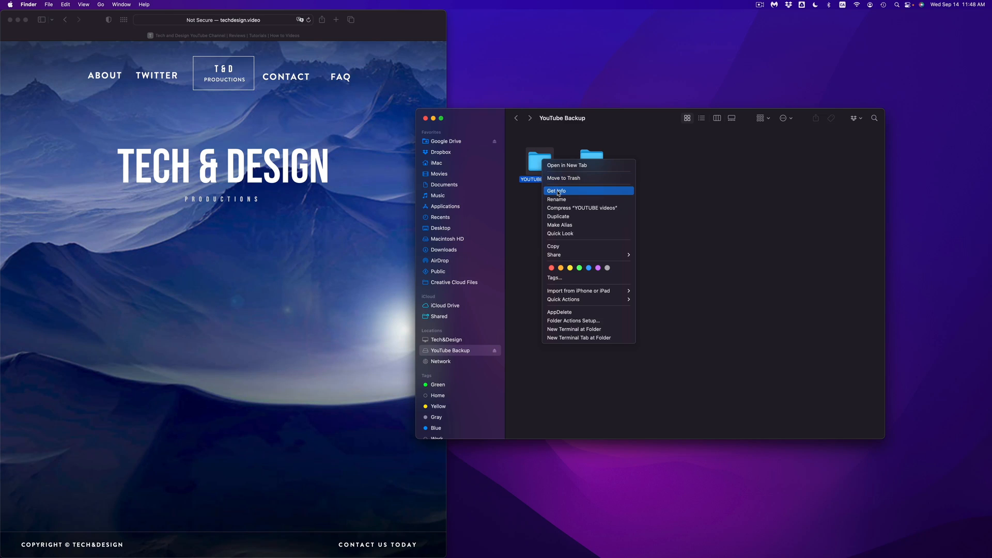
click(556, 191)
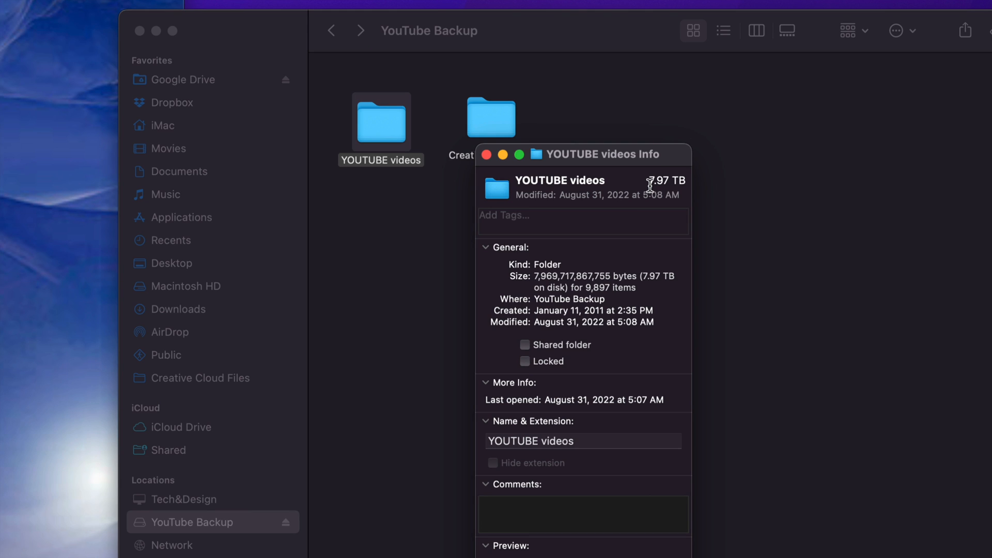
mouse_move(500, 160)
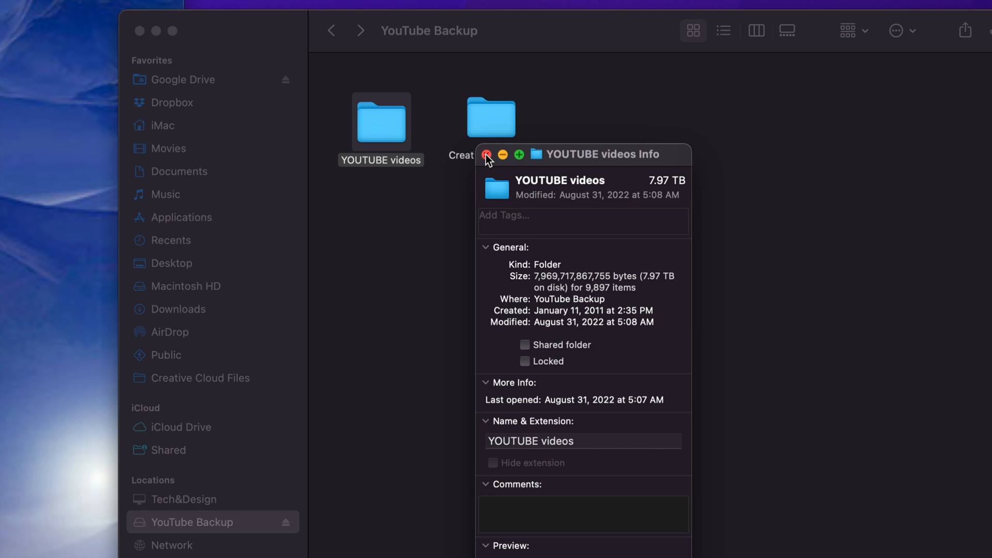
click(486, 155)
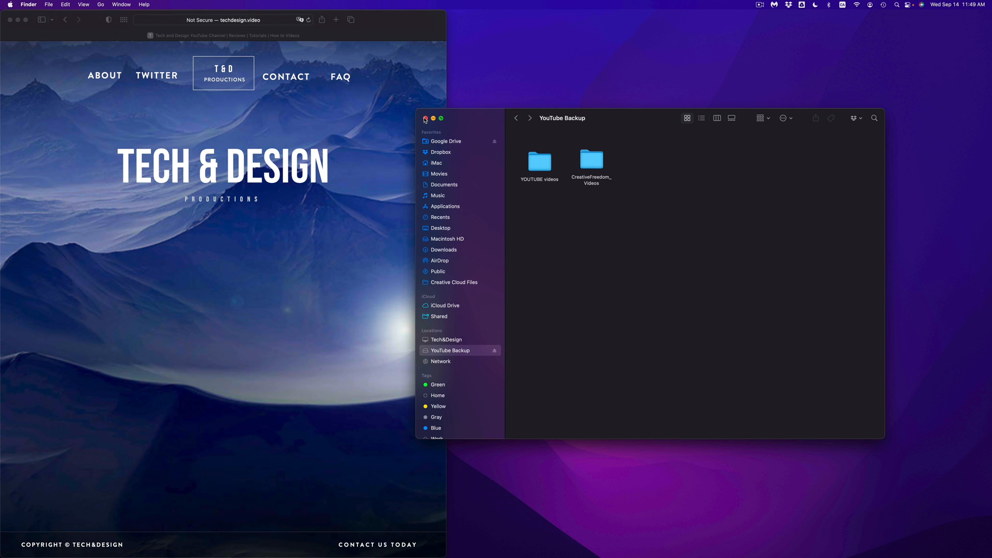
Close the drive window and open Get Info for the YouTube Backup drive on the desktop.
click(428, 119)
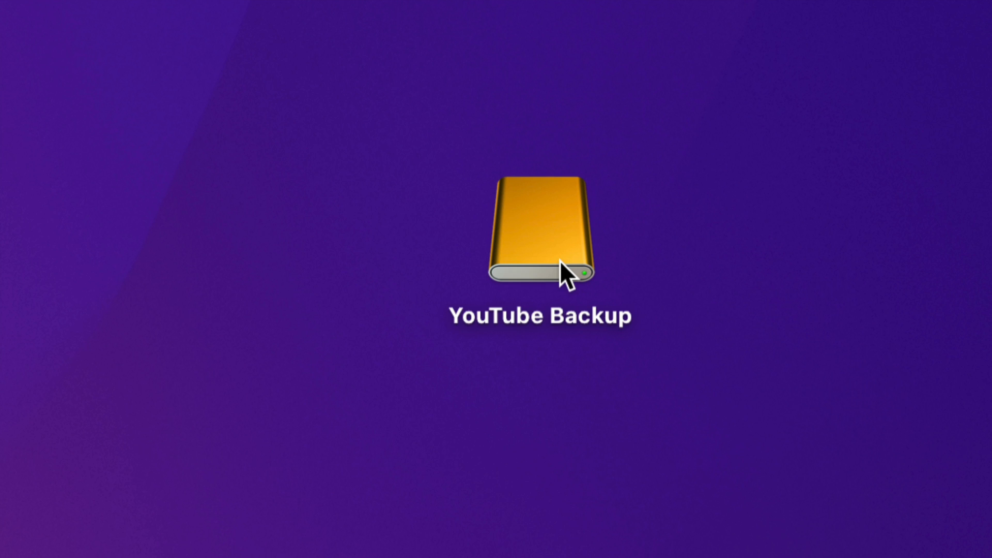
right_click(564, 272)
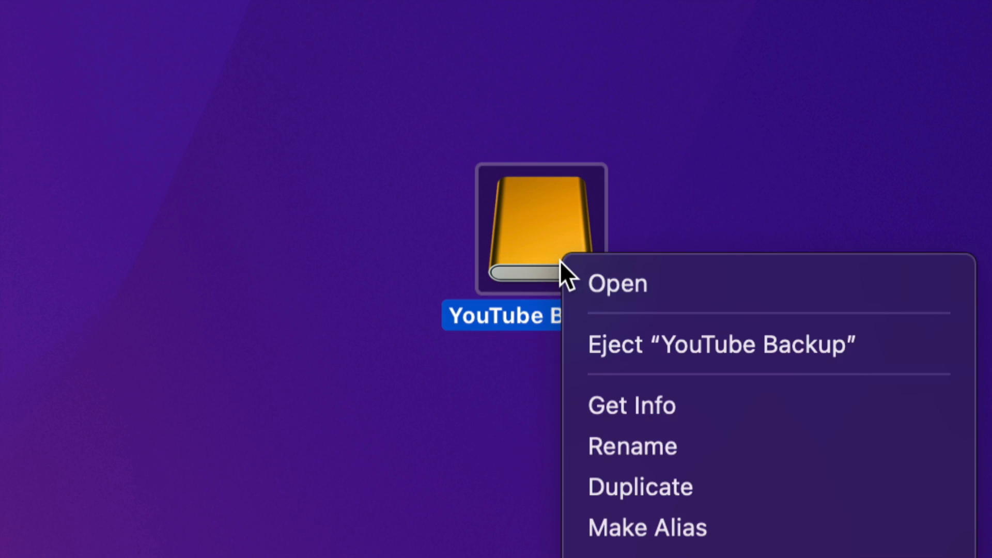
mouse_move(652, 406)
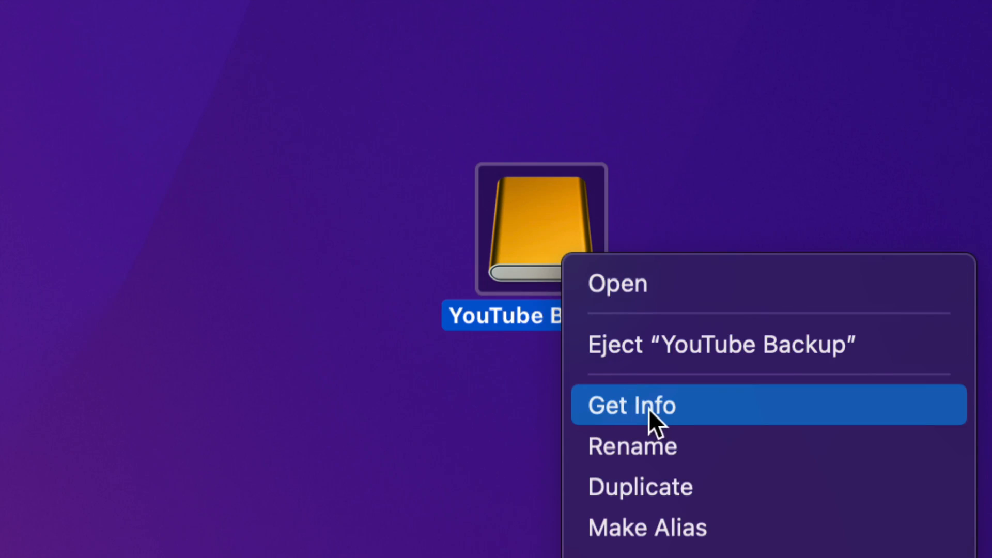
click(632, 406)
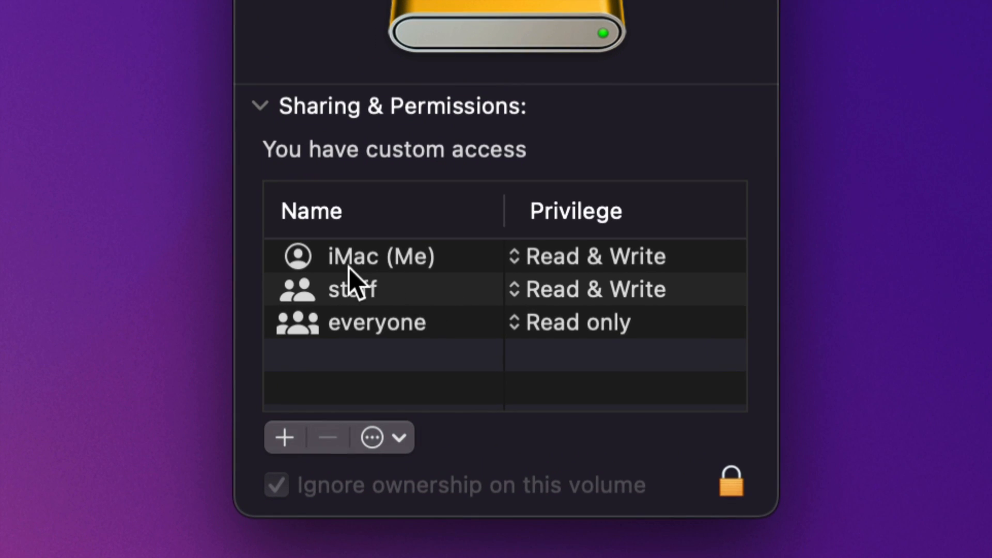
mouse_move(342, 272)
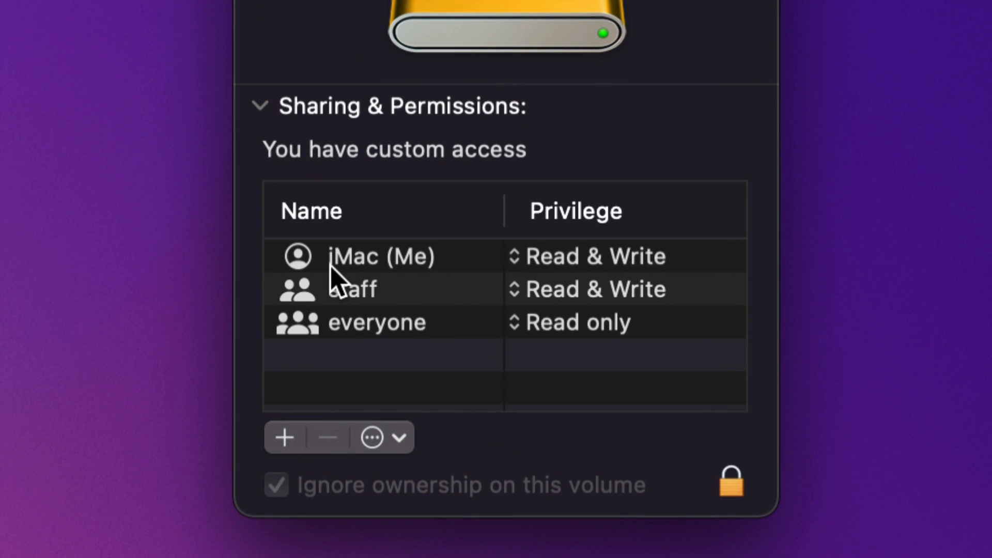
mouse_move(440, 288)
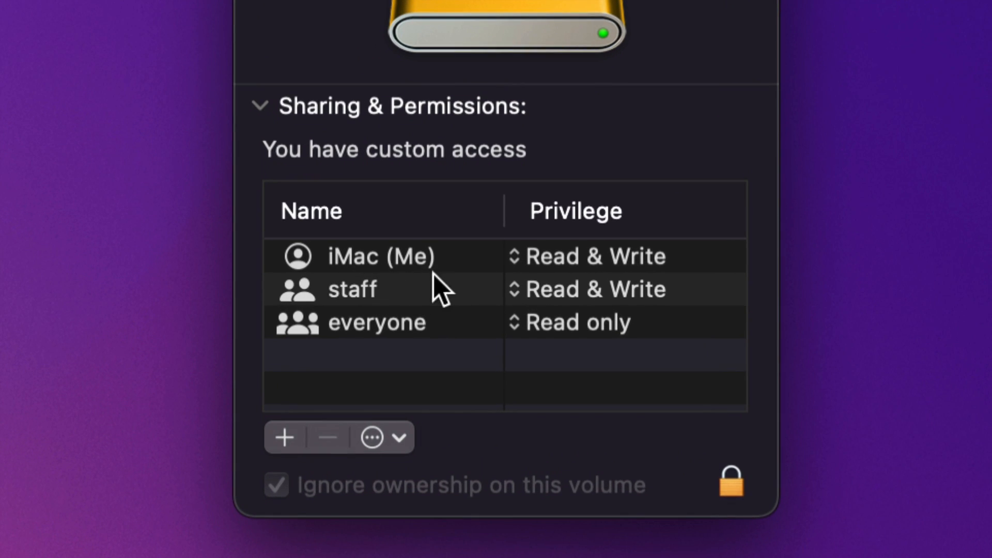
mouse_move(550, 278)
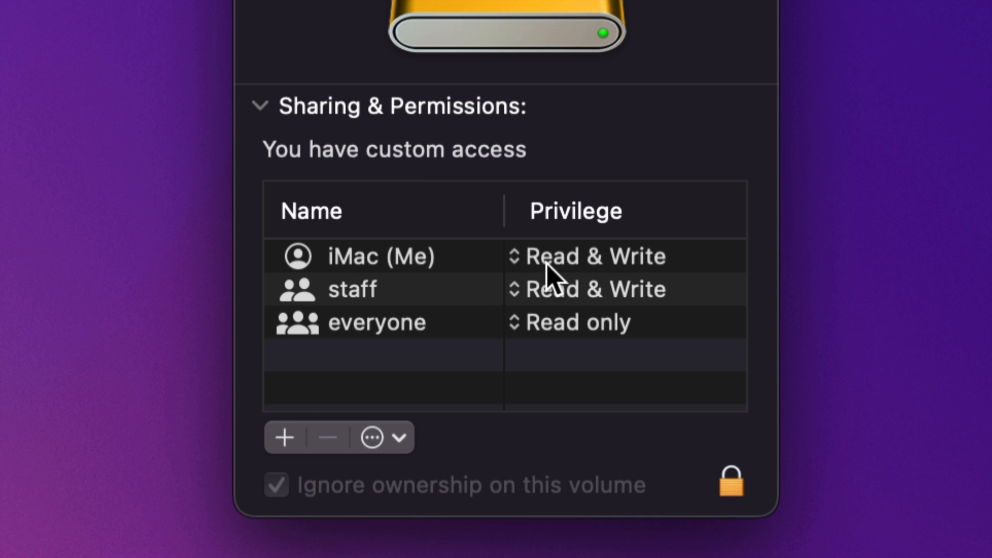
mouse_move(535, 279)
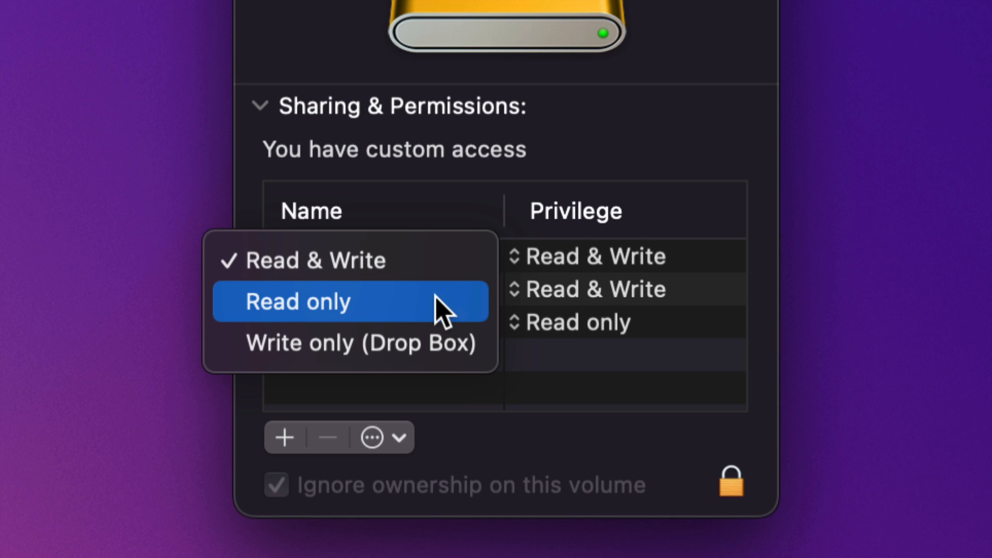
mouse_move(322, 260)
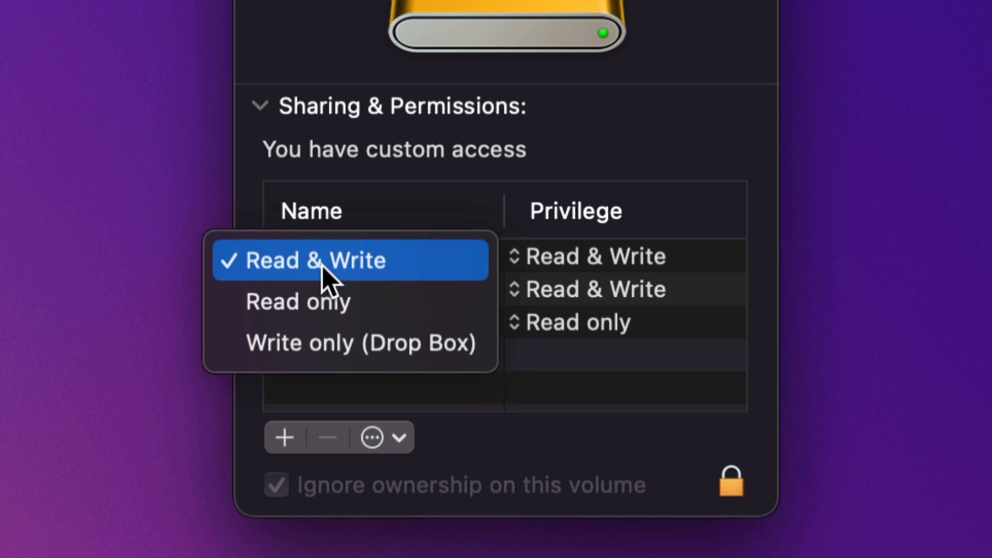
mouse_move(699, 437)
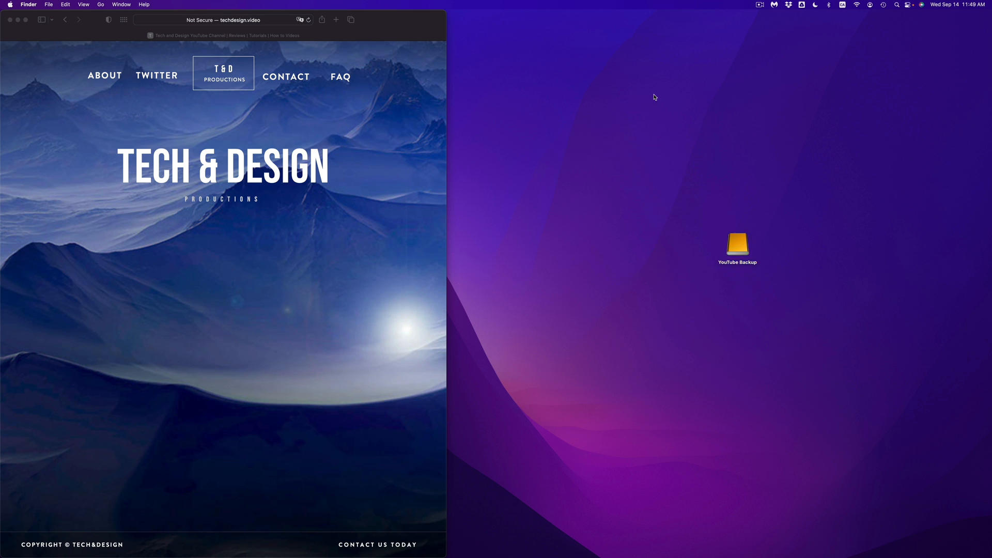
Open YouTube Backup and show Get Info for the YOUTUBE videos folder.
click(736, 245)
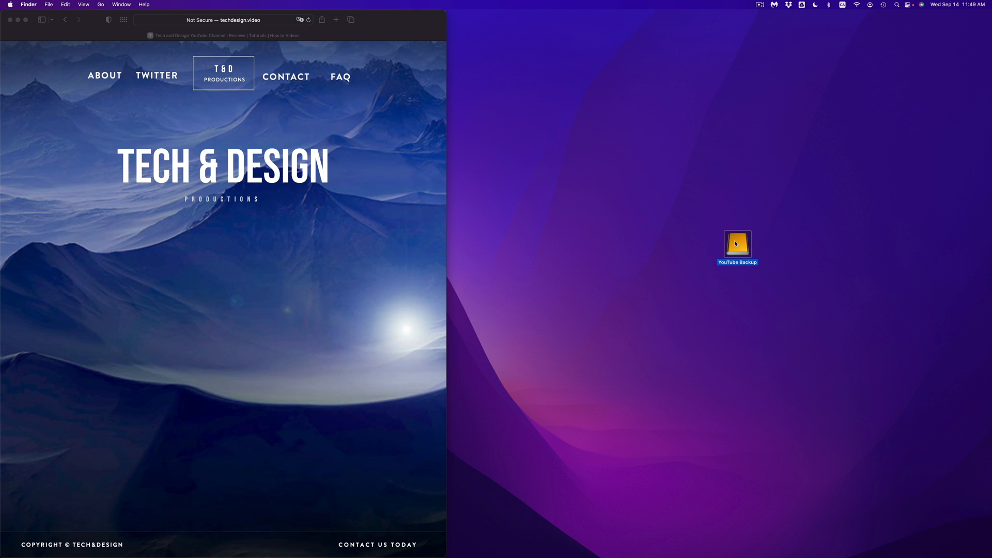
double_click(737, 243)
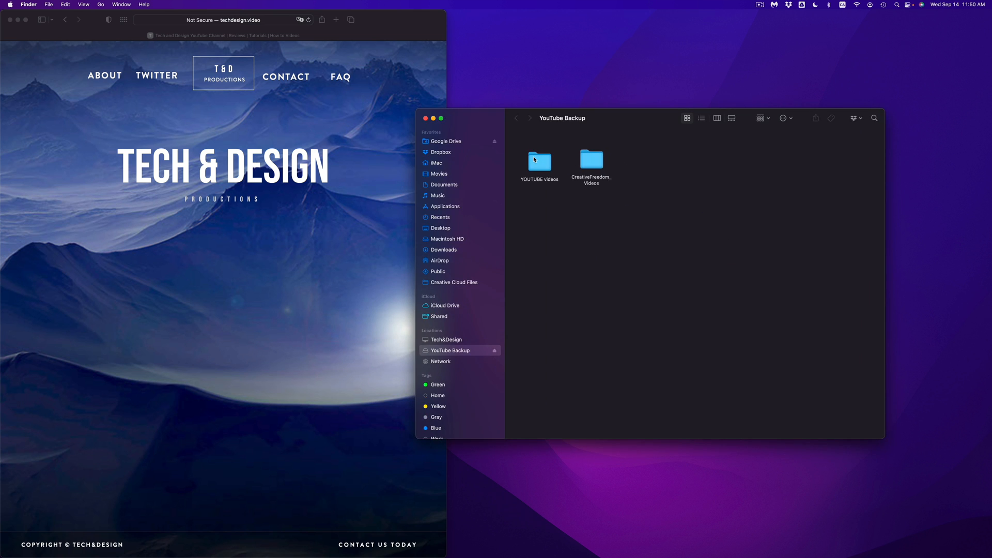
mouse_move(548, 141)
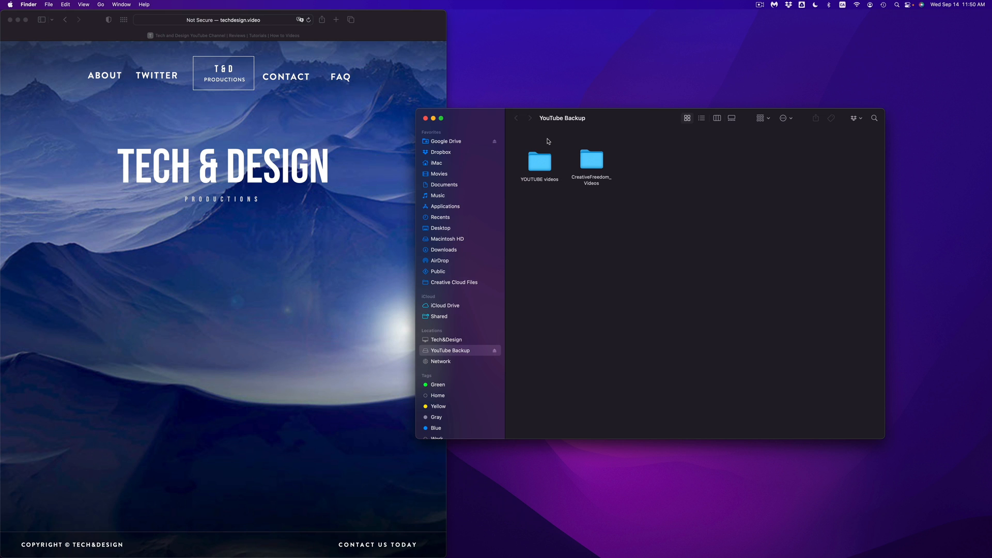
right_click(539, 161)
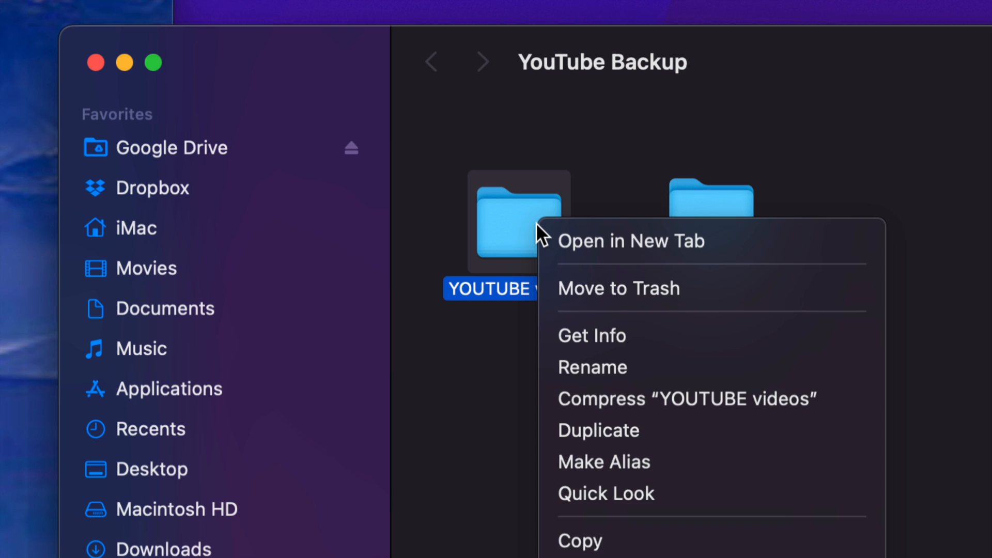
mouse_move(592, 336)
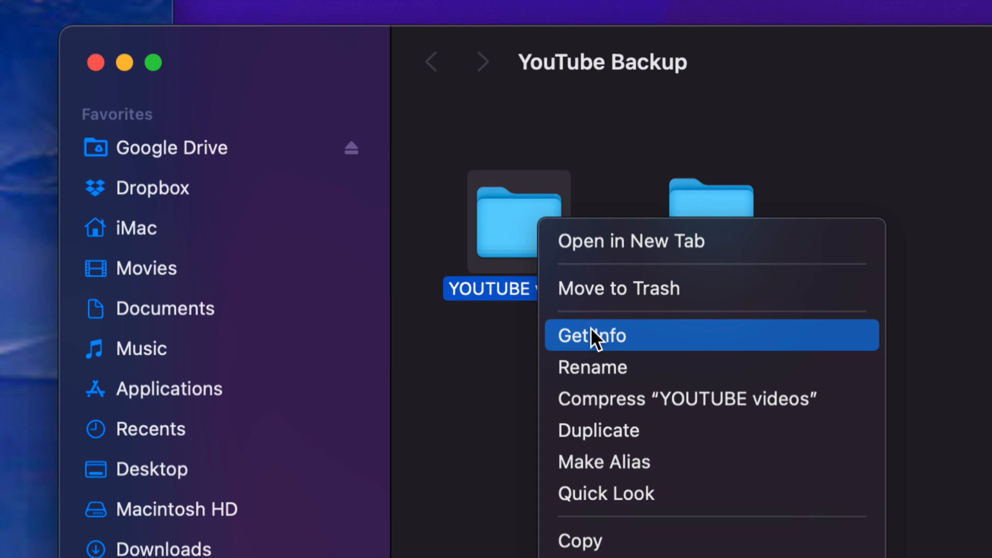
click(592, 336)
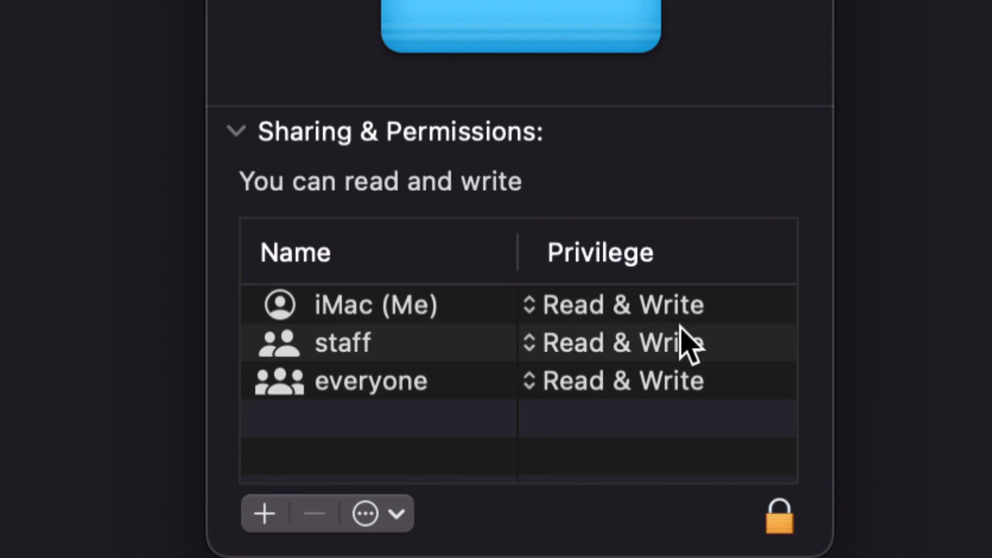
mouse_move(651, 319)
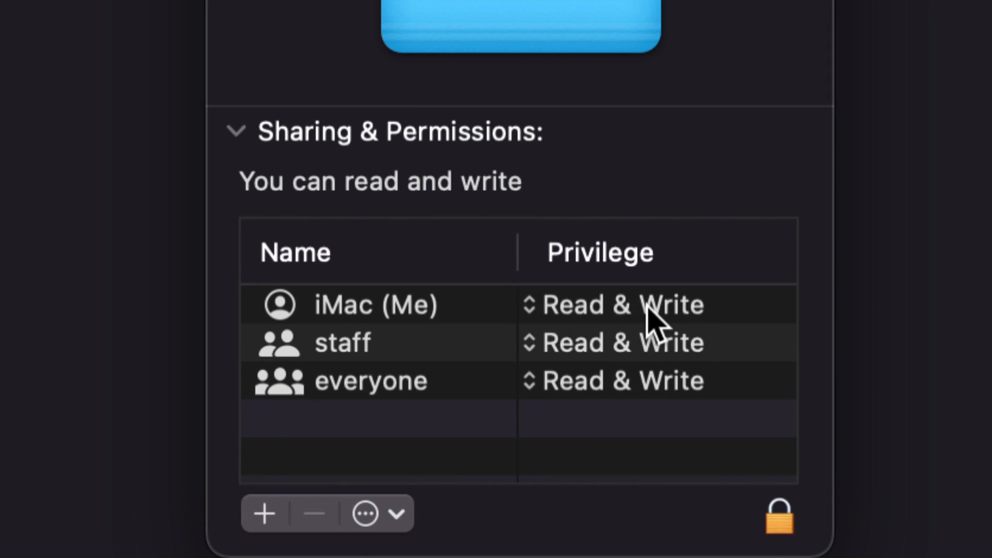
mouse_move(496, 323)
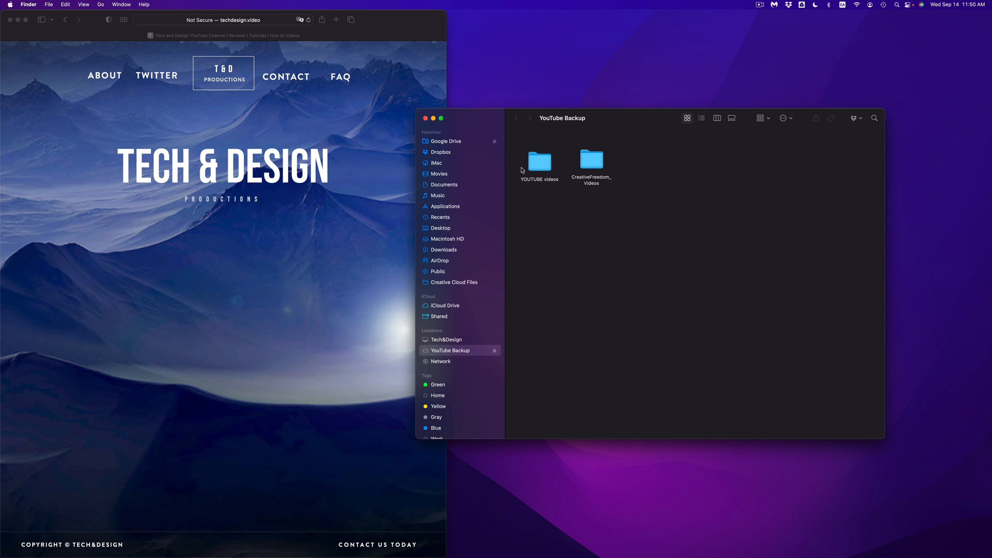
mouse_move(573, 179)
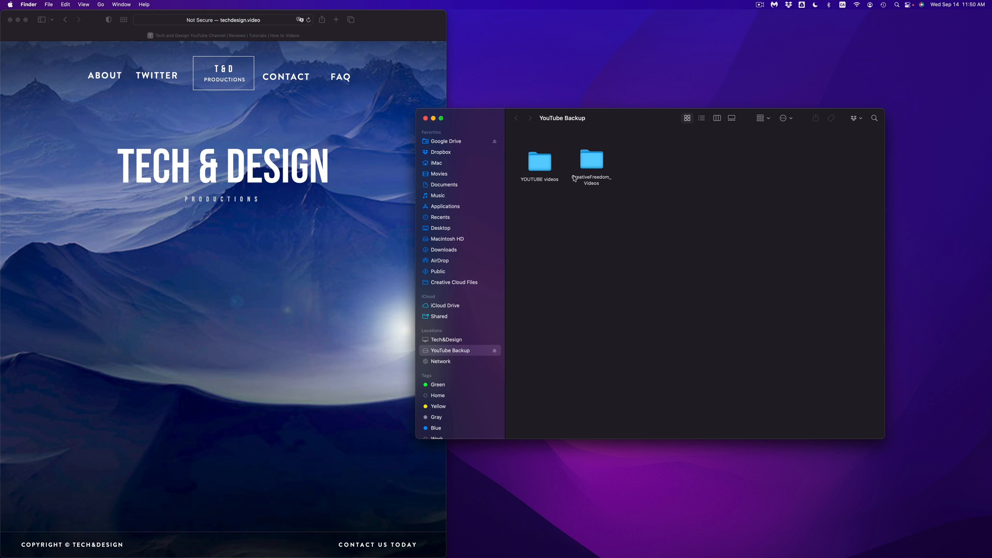
mouse_move(590, 173)
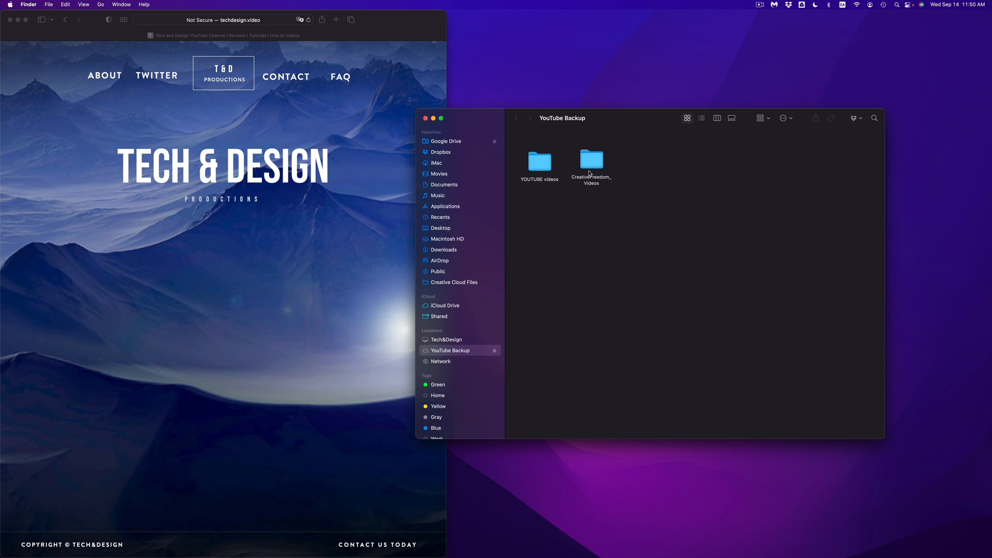
mouse_move(548, 166)
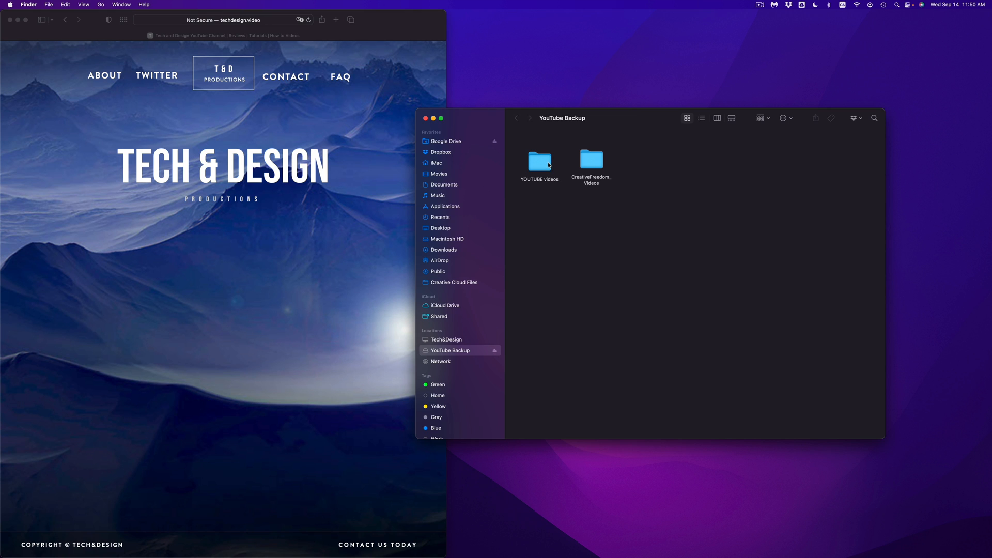
mouse_move(555, 165)
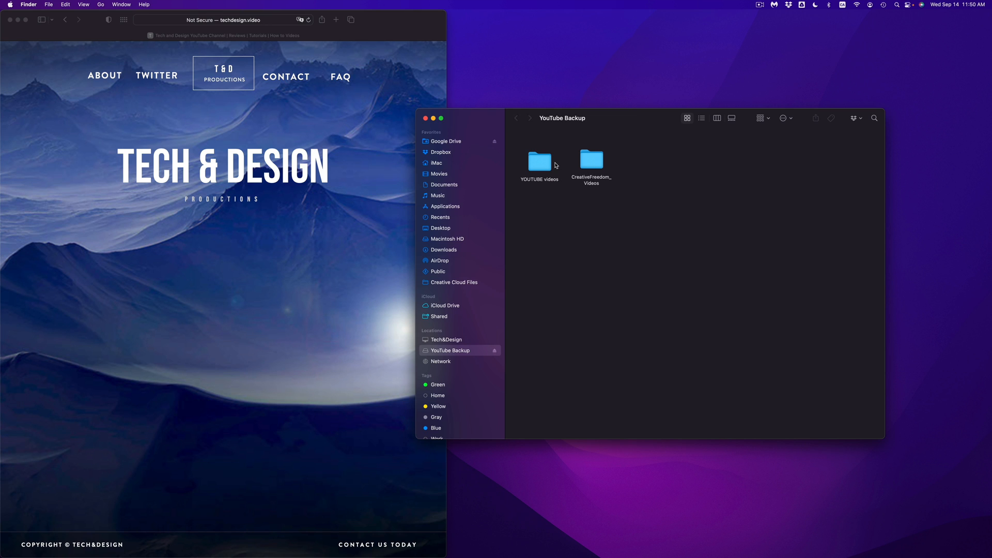
mouse_move(586, 173)
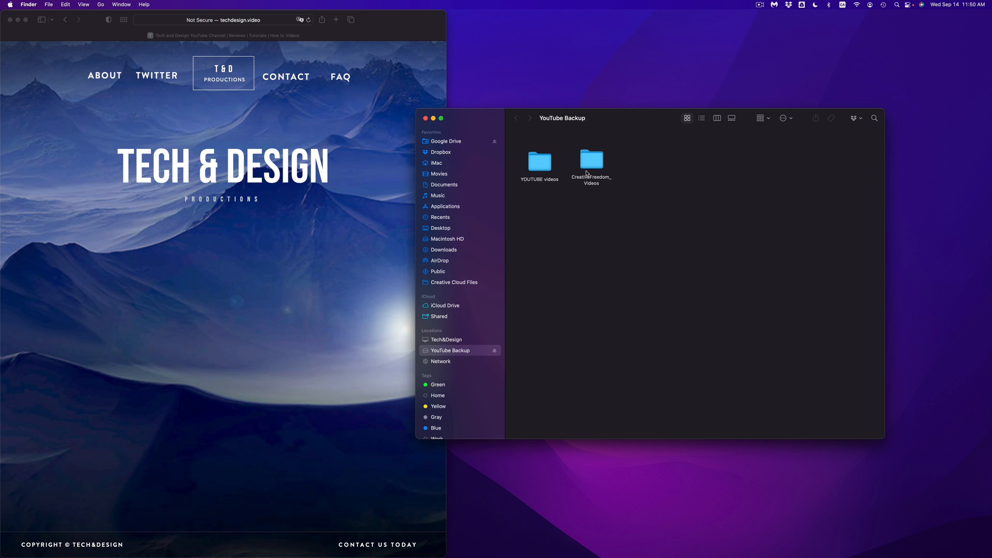
mouse_move(490, 130)
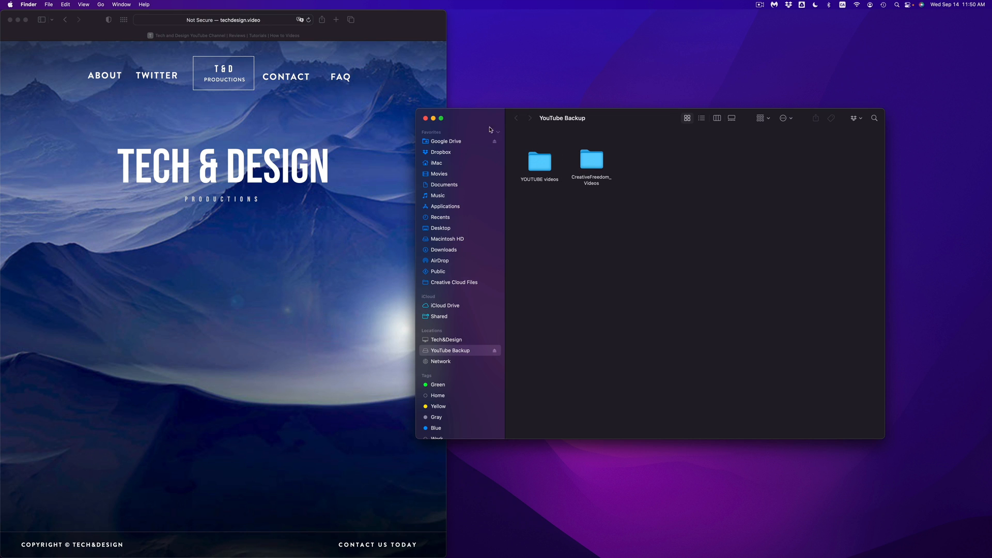
mouse_move(467, 125)
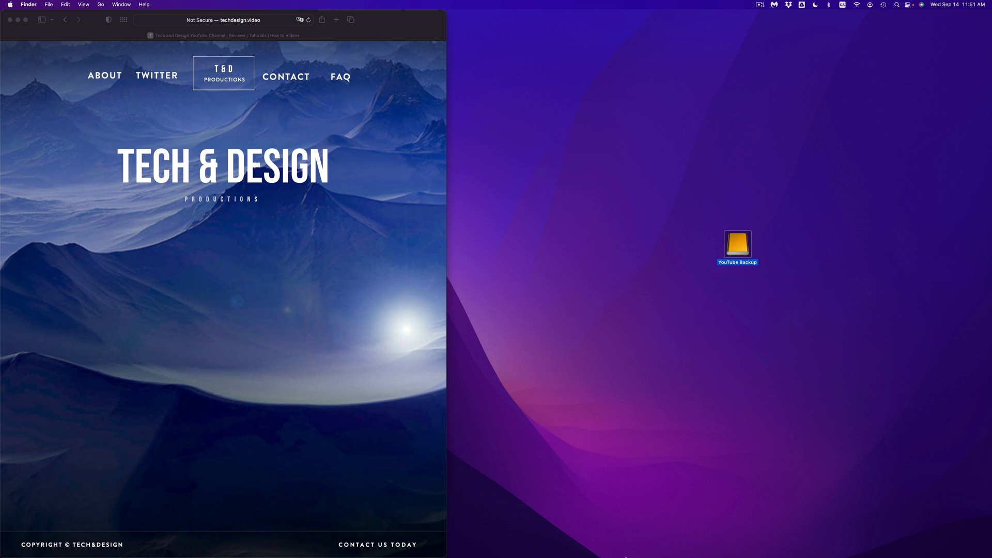
mouse_move(652, 539)
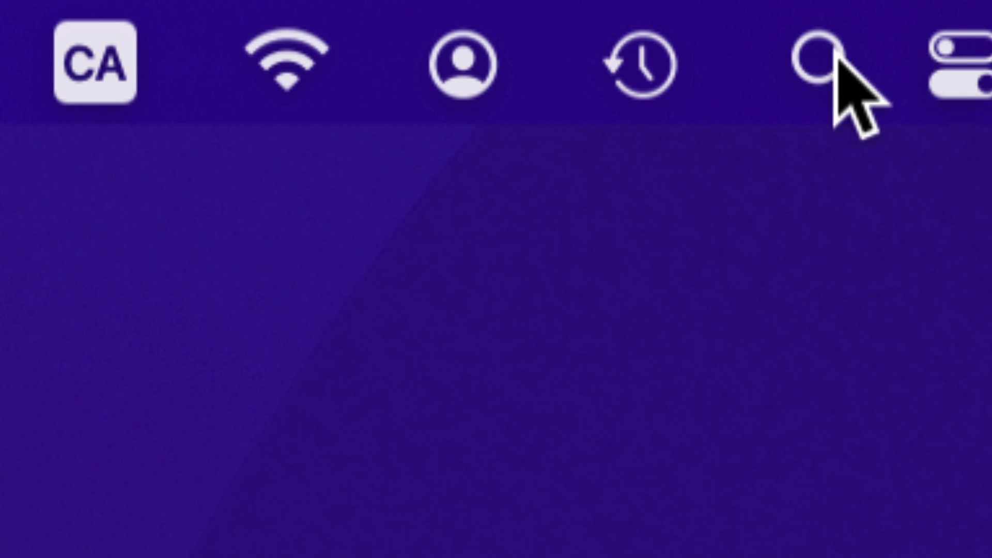
Launch Disk Utility from the Spotlight search results.
click(813, 63)
text(disk)
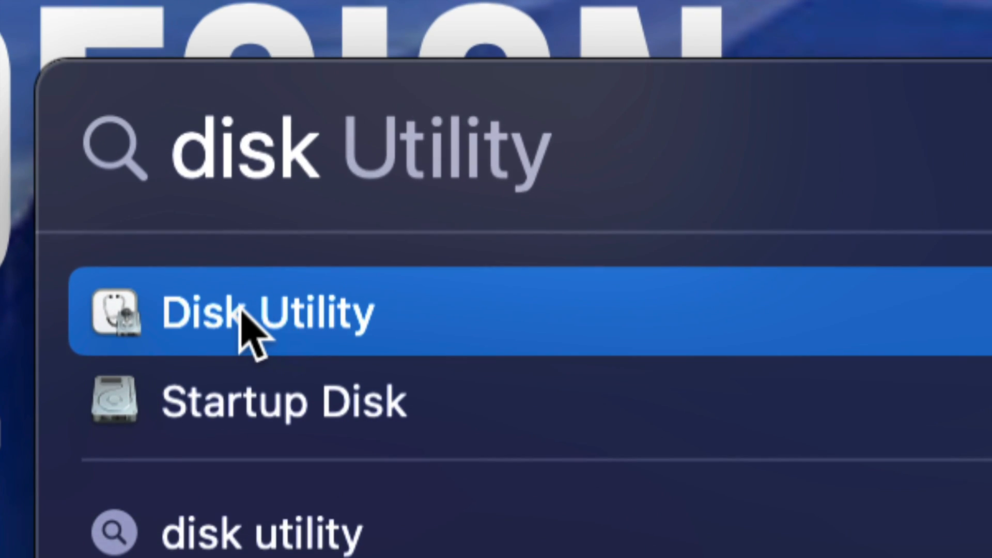
click(266, 311)
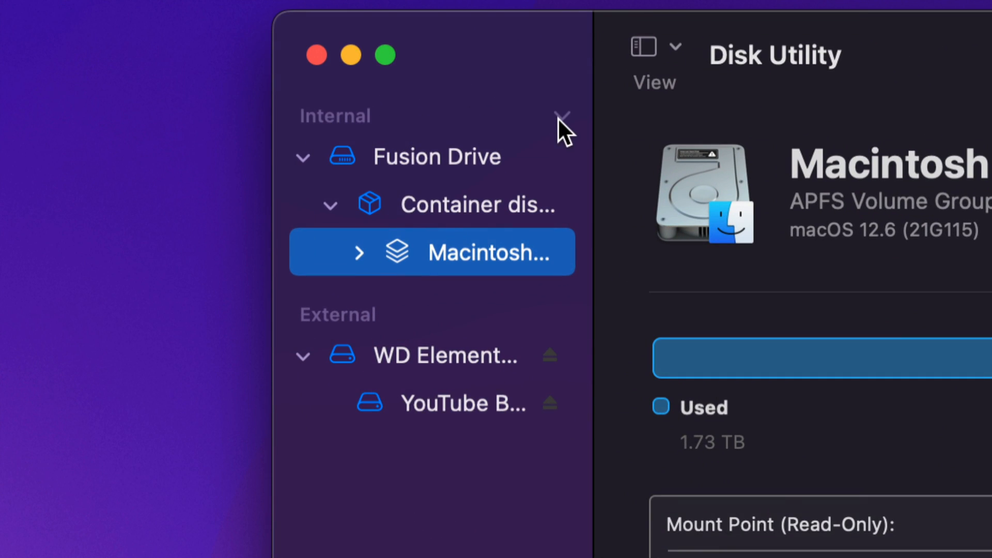
Collapse the Internal drives list and open the device display-options menu.
click(563, 116)
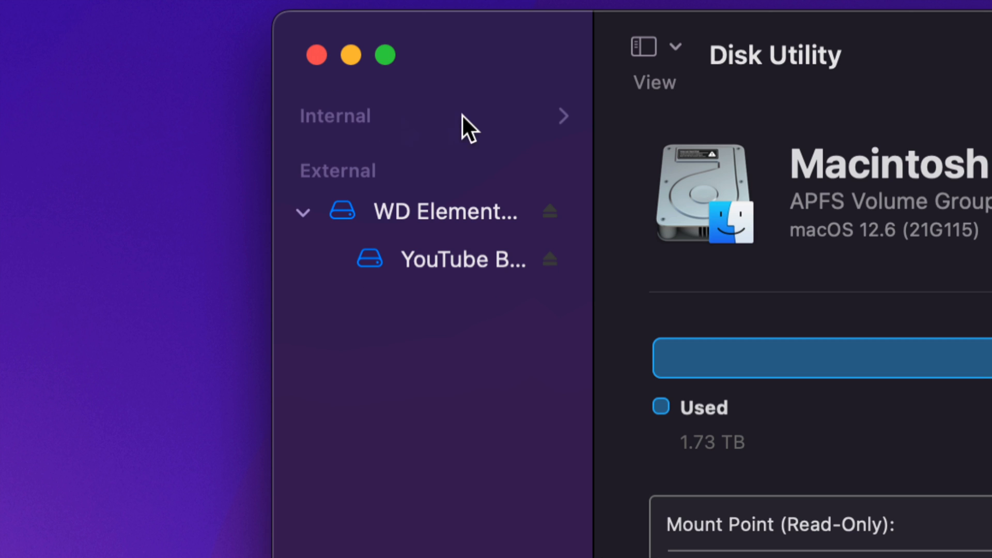
mouse_move(608, 168)
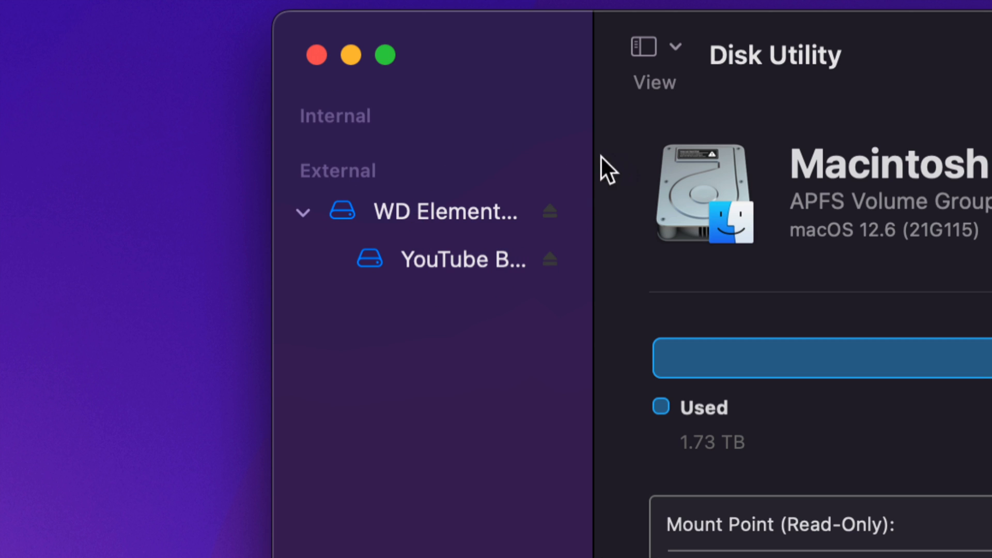
mouse_move(680, 54)
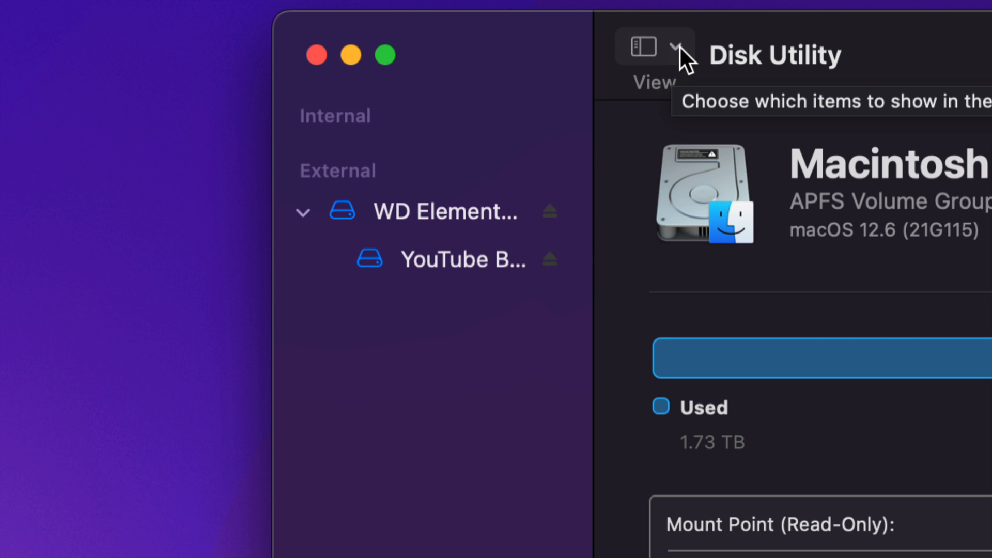
click(654, 46)
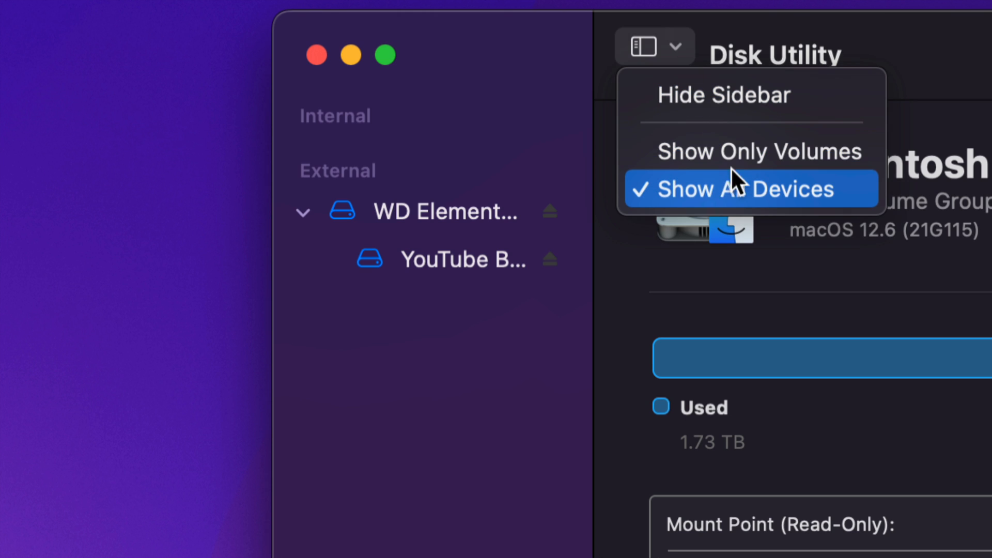
mouse_move(804, 202)
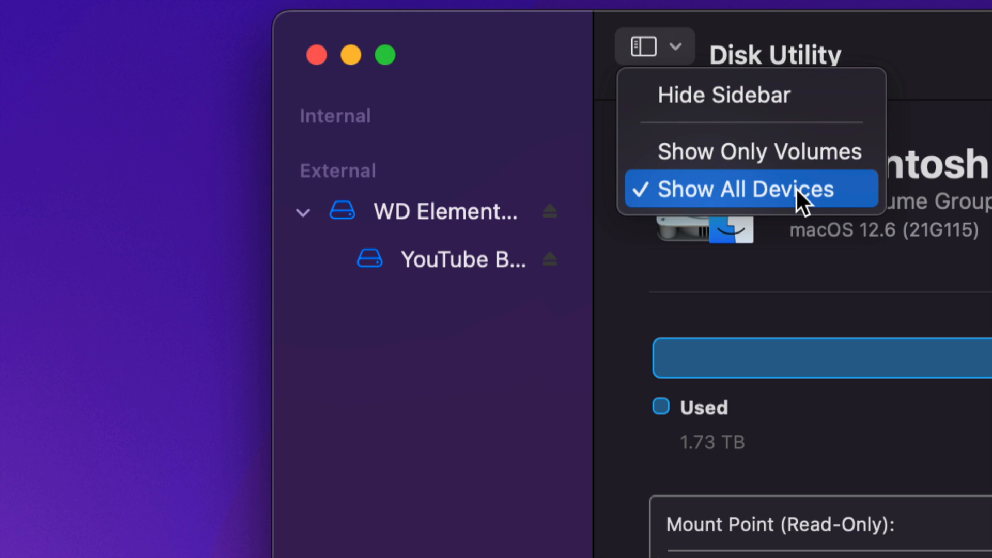
mouse_move(722, 111)
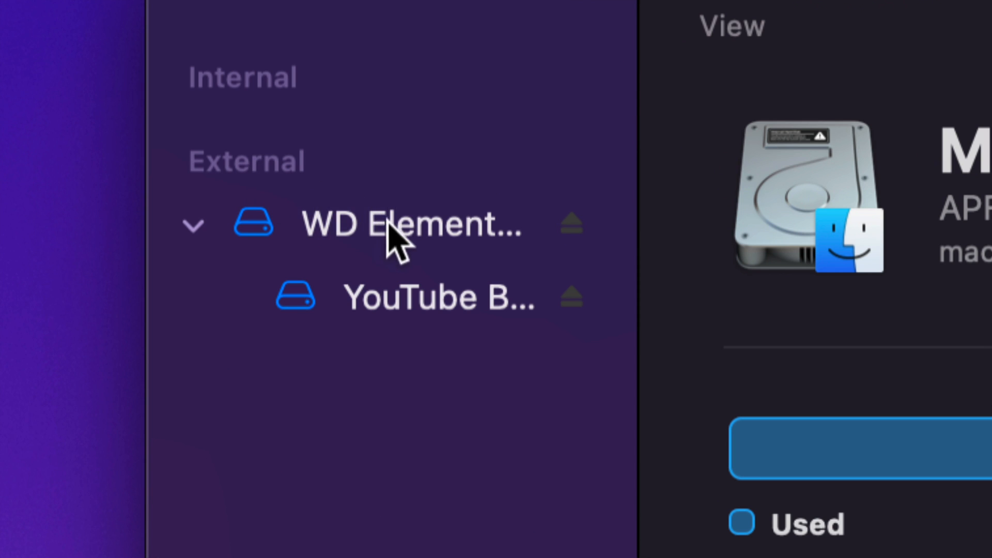
mouse_move(415, 370)
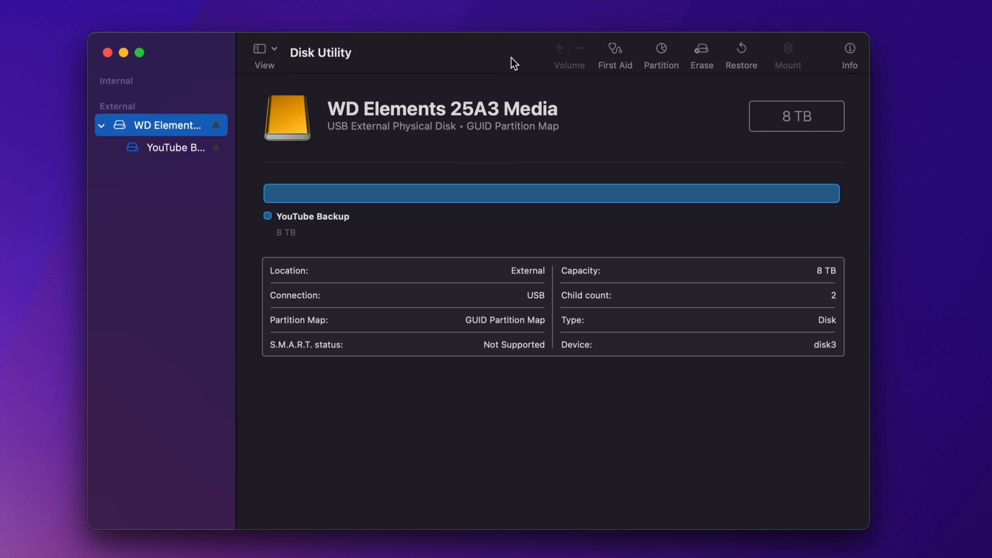
mouse_move(481, 107)
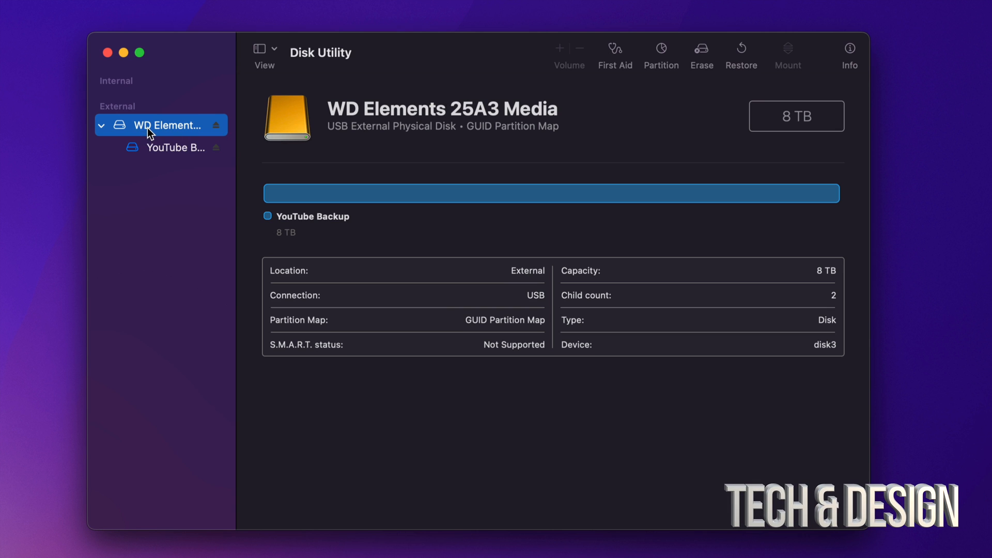
mouse_move(701, 51)
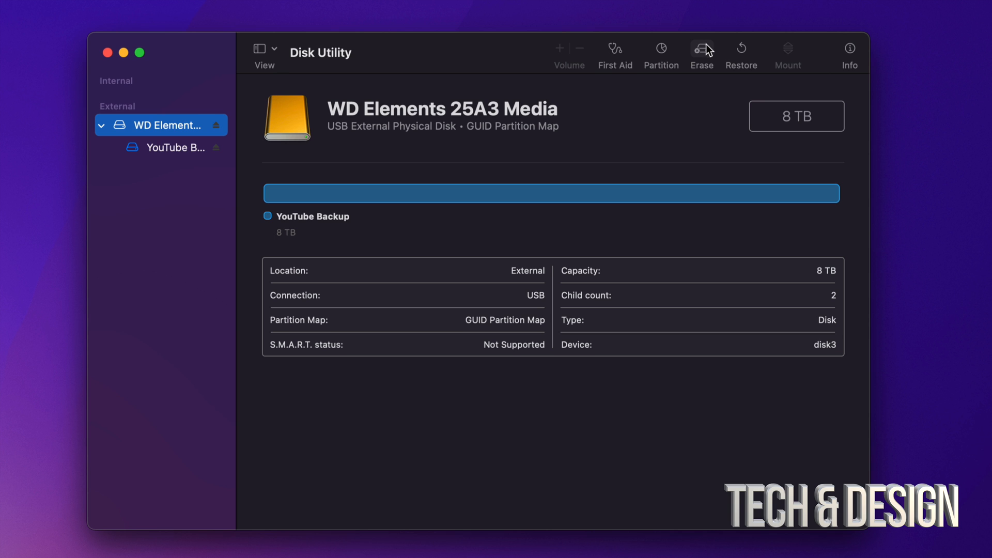
mouse_move(701, 52)
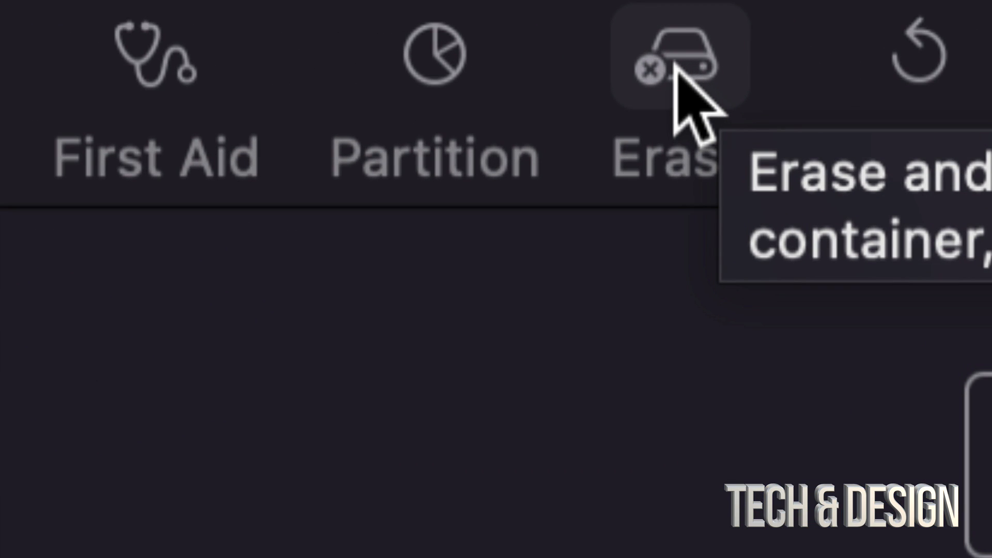
Review the erase formats for WD Elements and keep the GUID Partition Map scheme.
click(677, 53)
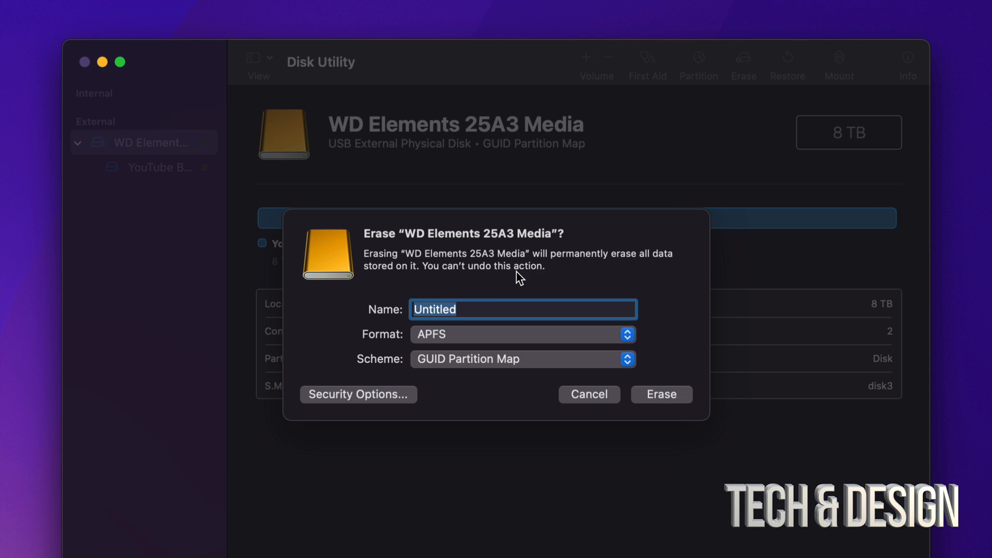
mouse_move(536, 299)
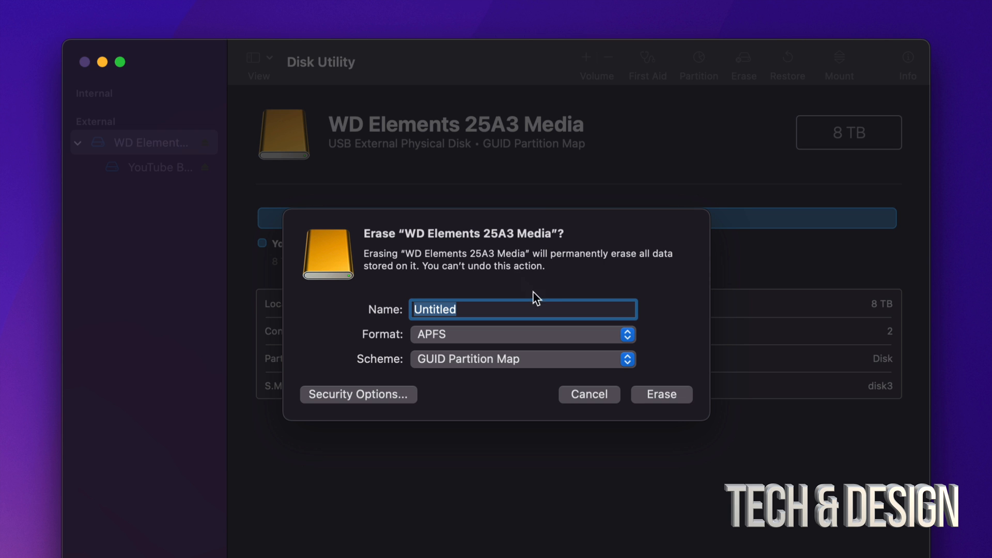
mouse_move(577, 333)
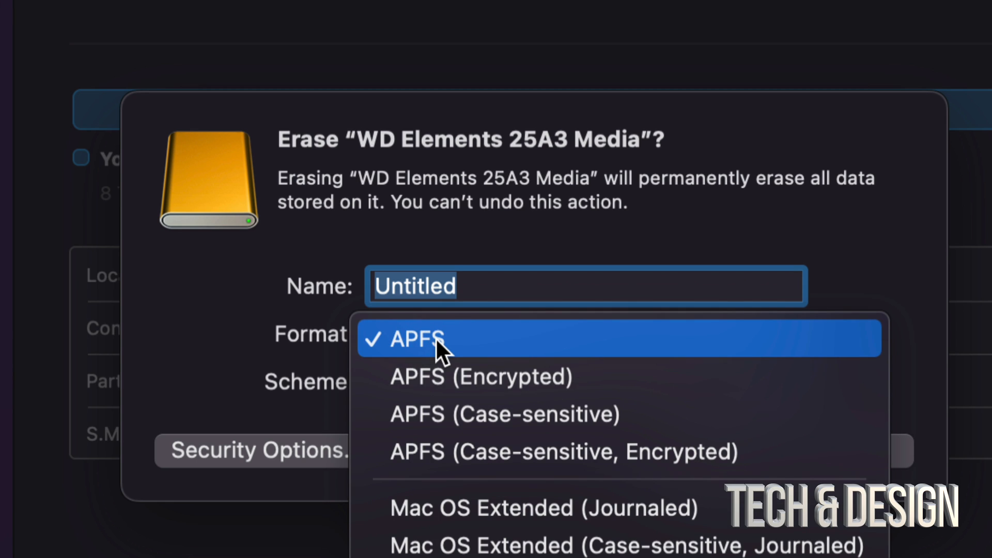
mouse_move(506, 507)
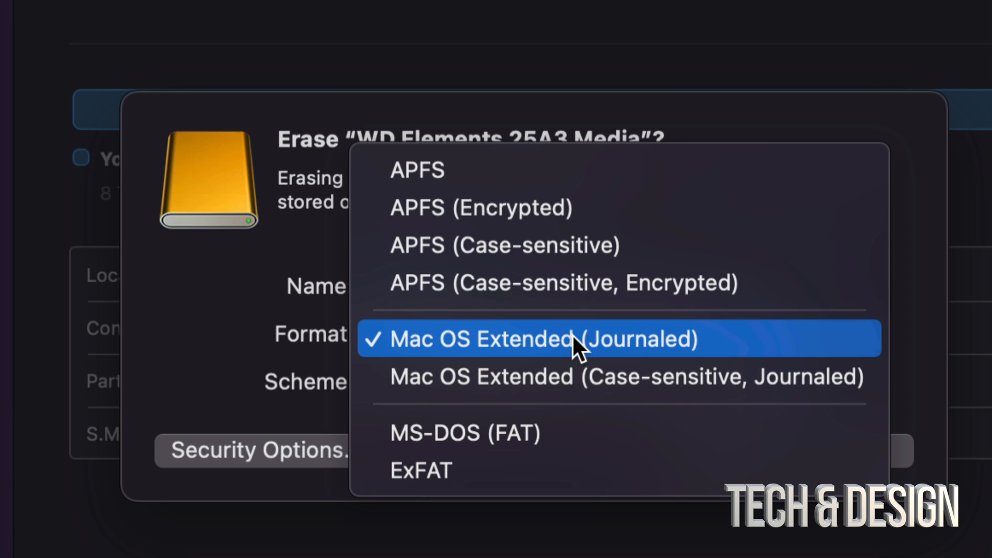
click(418, 170)
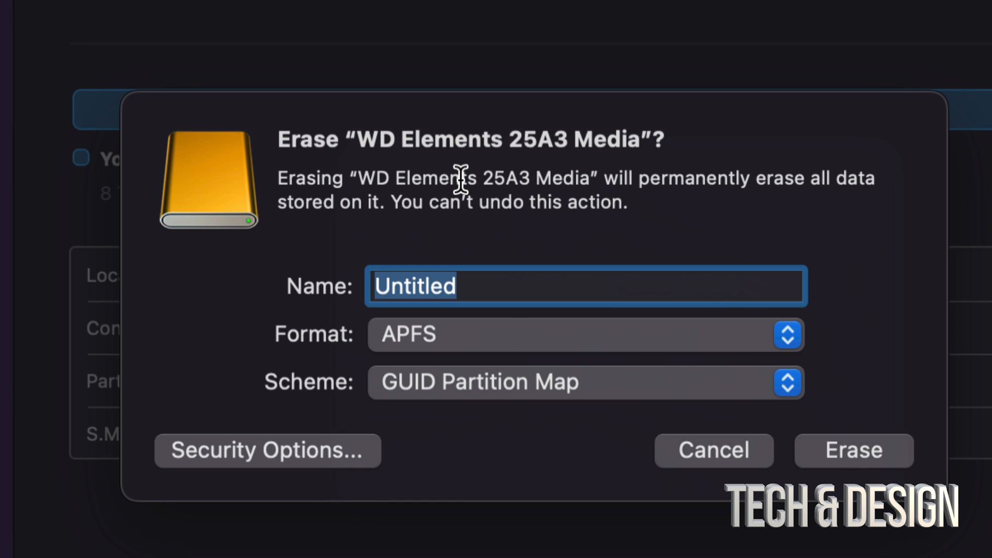
mouse_move(527, 404)
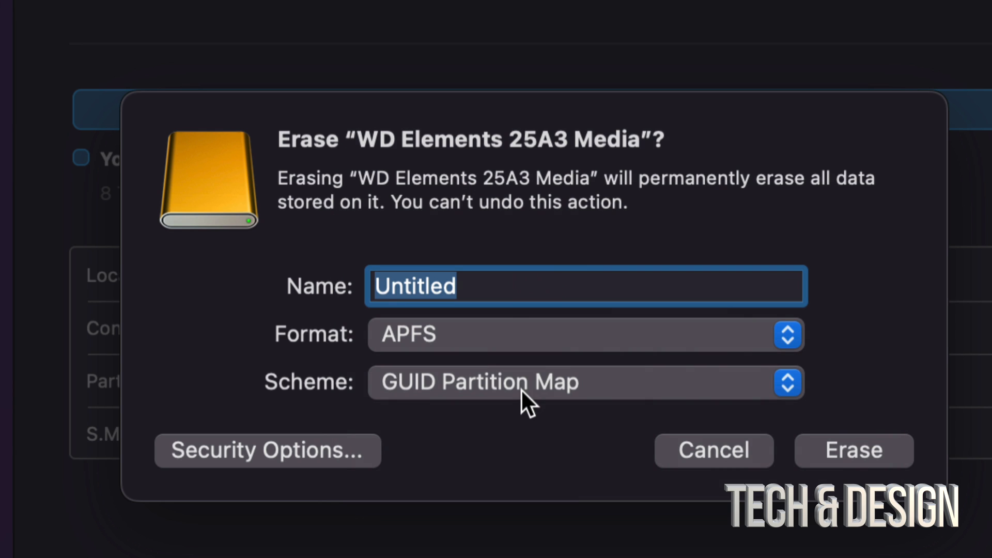
click(787, 382)
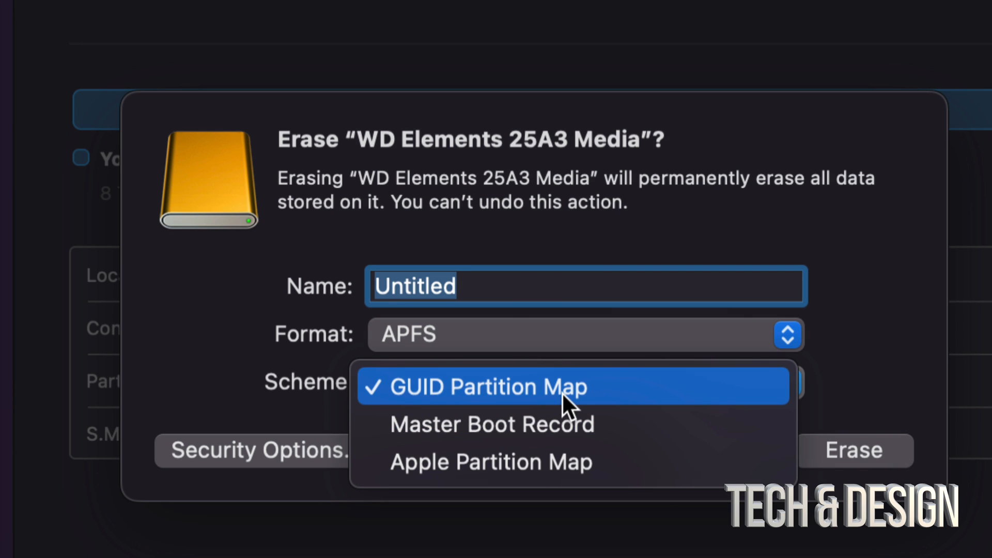
click(488, 387)
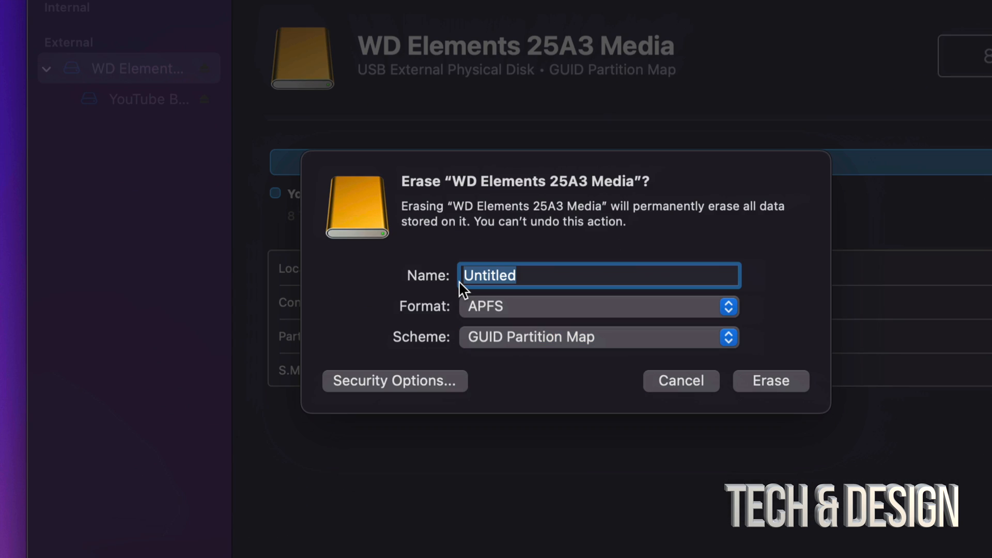
mouse_move(496, 276)
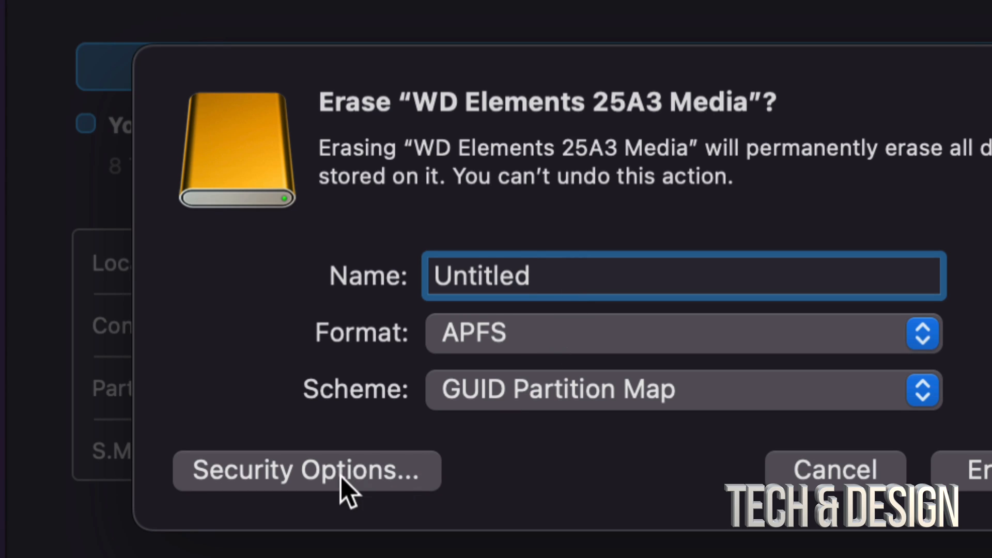
Explore the Security Options slider, then confirm the Fastest erase level.
click(306, 470)
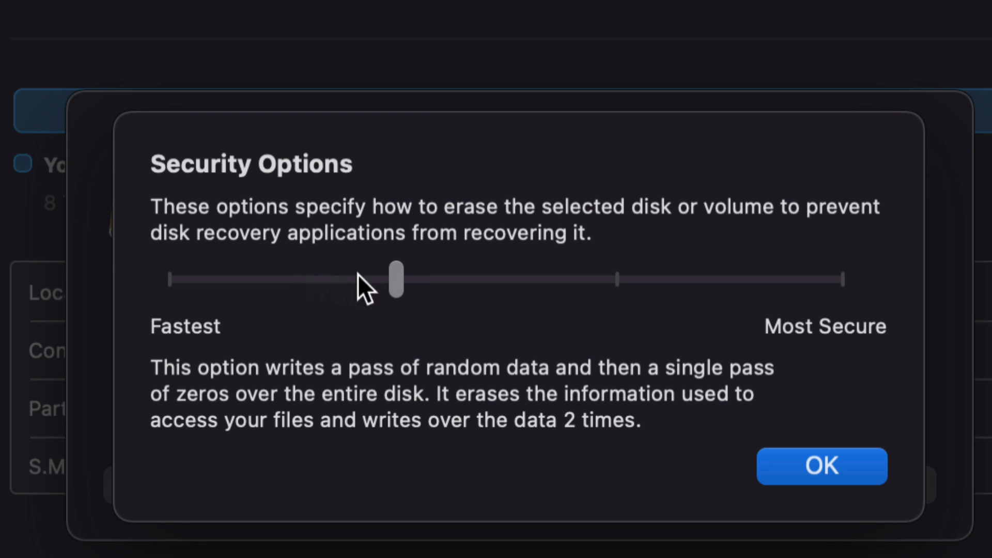
mouse_move(937, 282)
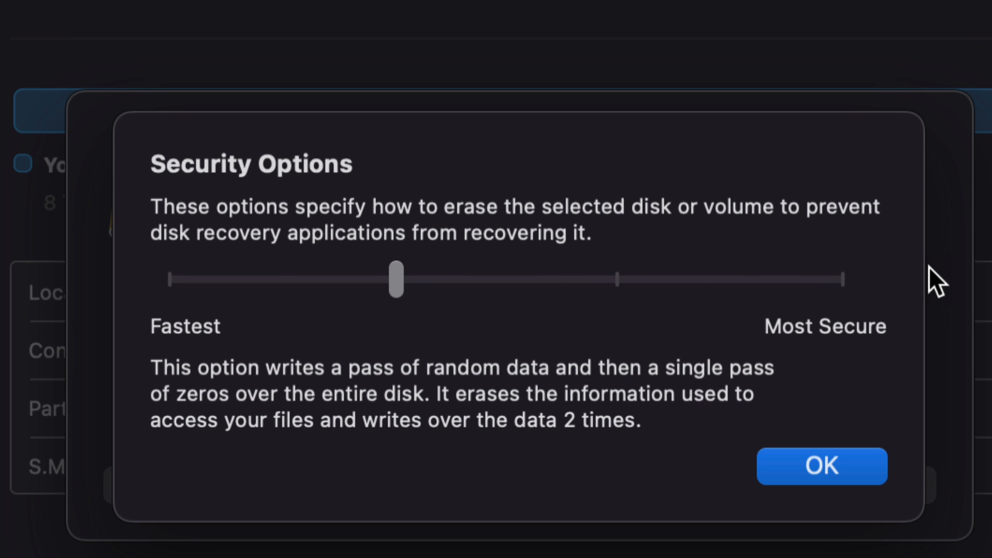
mouse_move(811, 294)
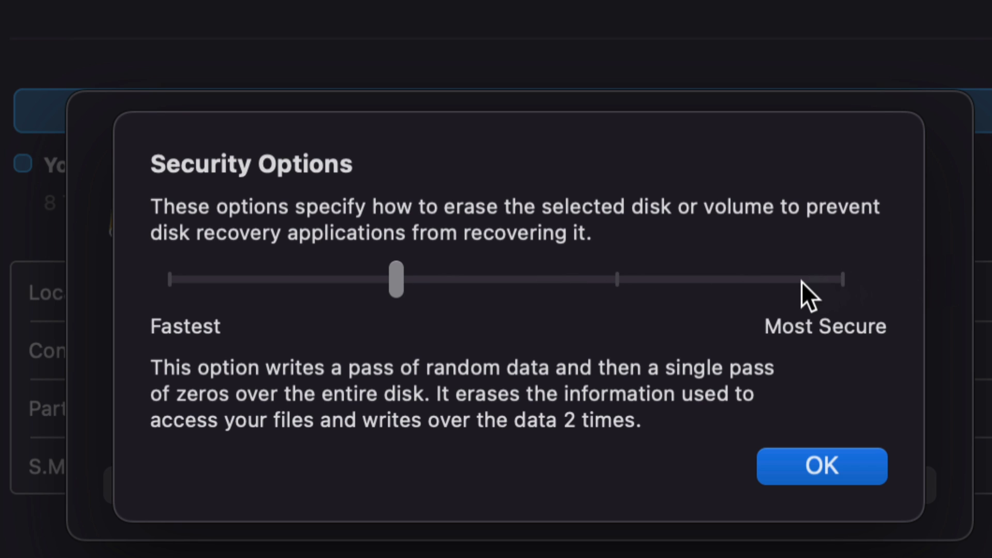
mouse_move(180, 291)
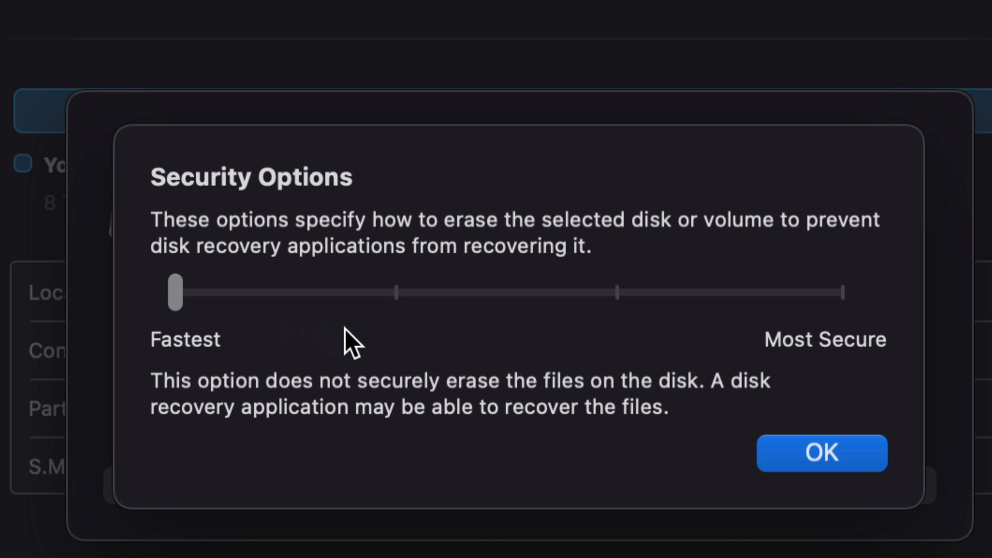
mouse_move(245, 349)
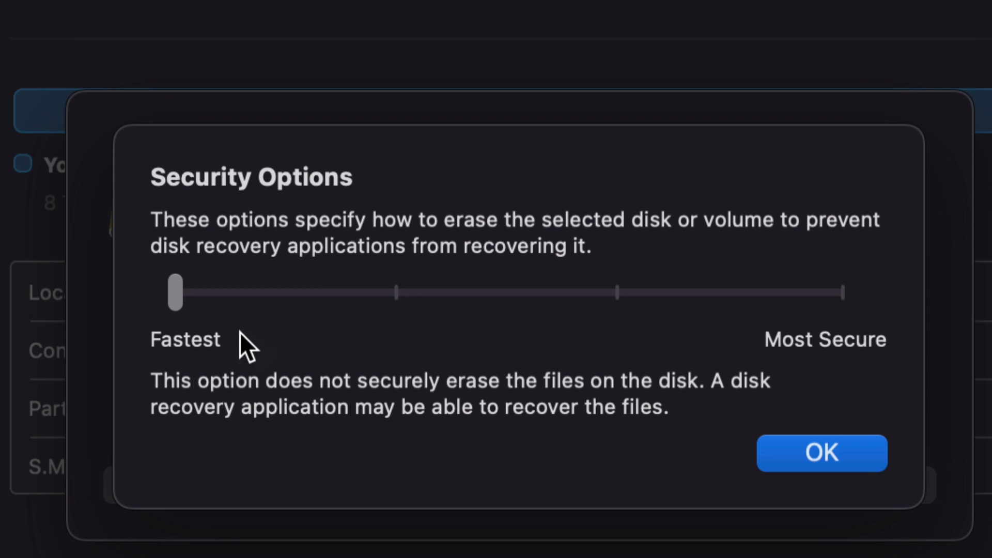
mouse_move(573, 395)
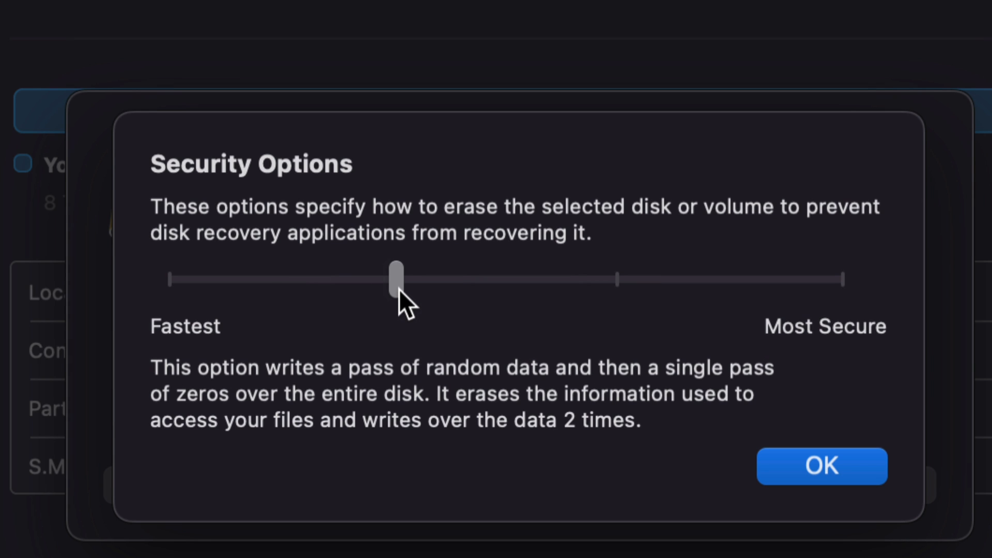
mouse_move(581, 303)
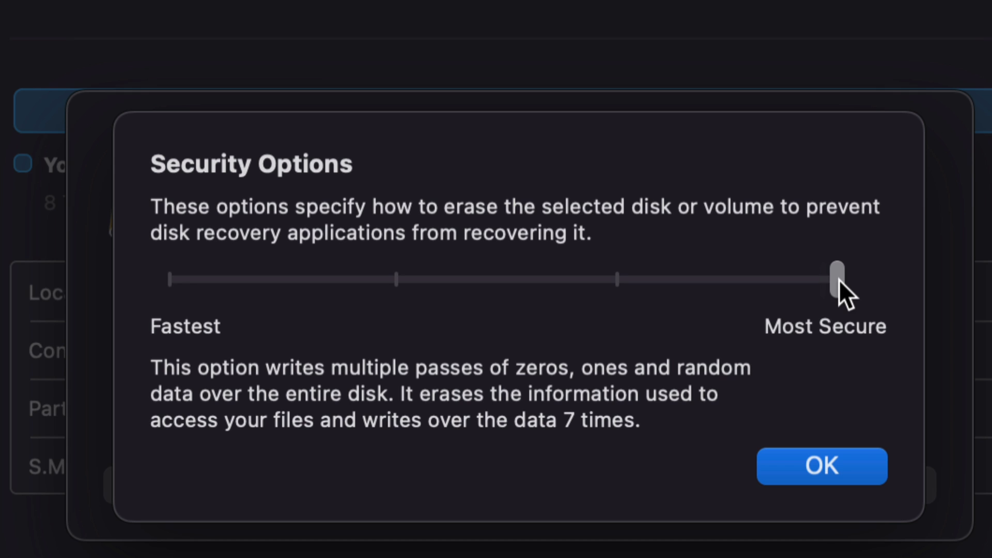
mouse_move(857, 344)
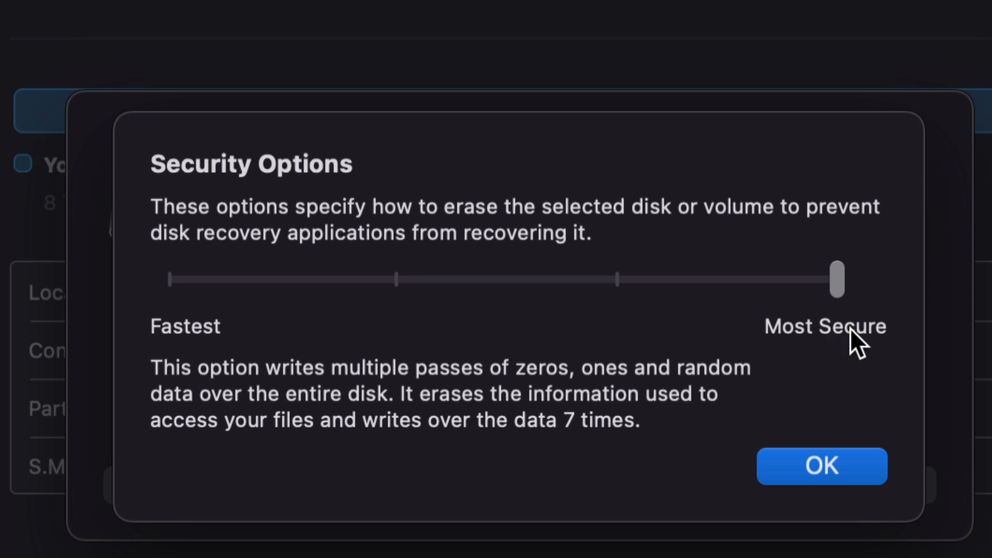
mouse_move(201, 298)
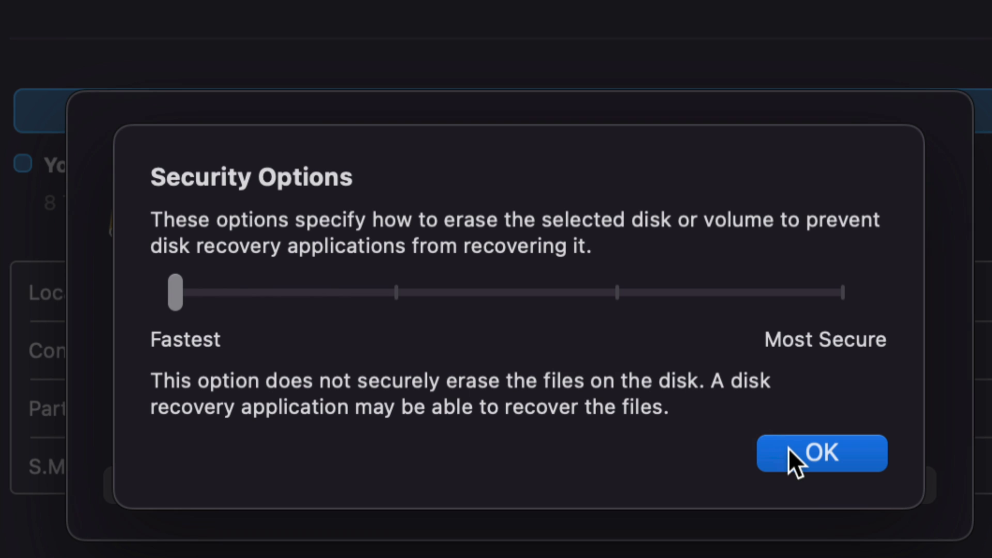
click(821, 454)
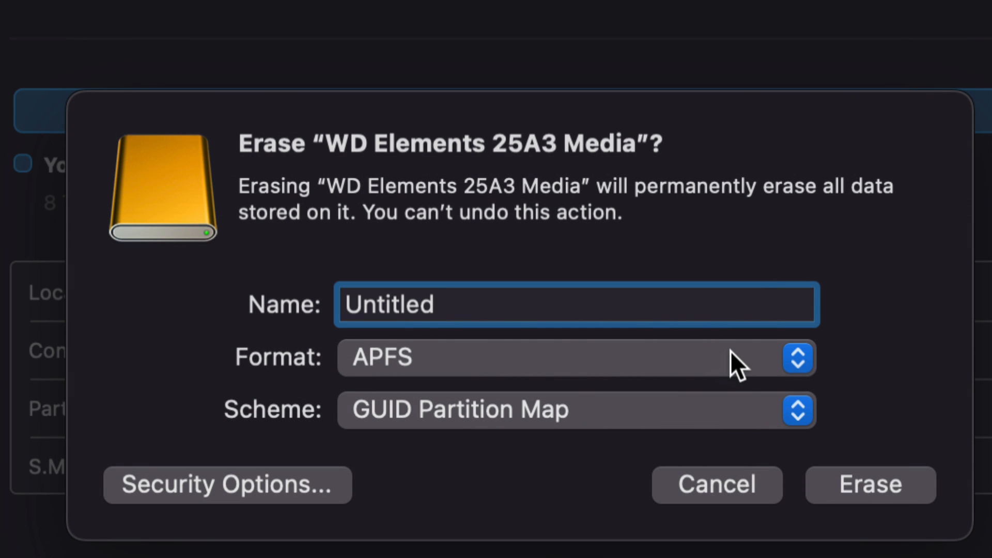
mouse_move(739, 365)
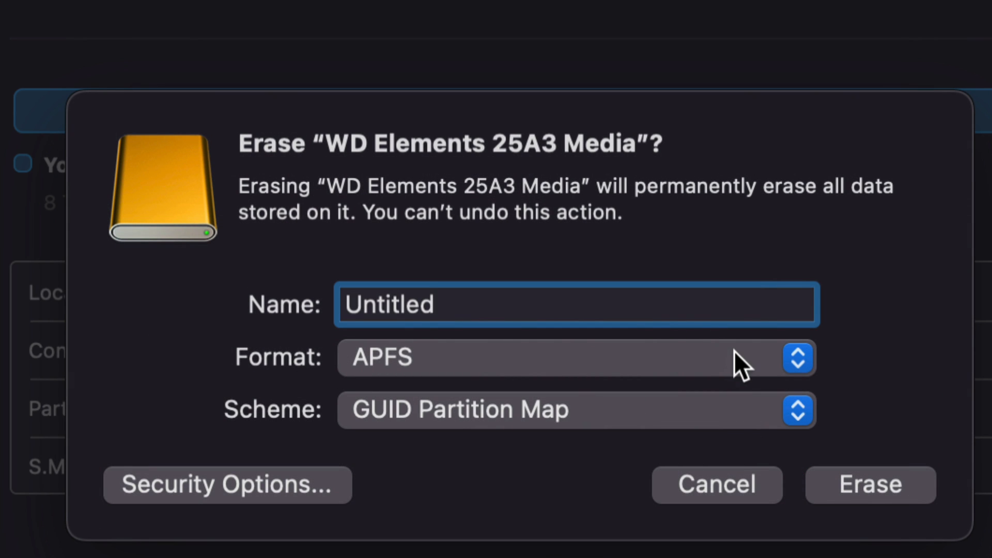
Erase the drive as Mac OS Extended (Journaled) named Untitled.
click(797, 359)
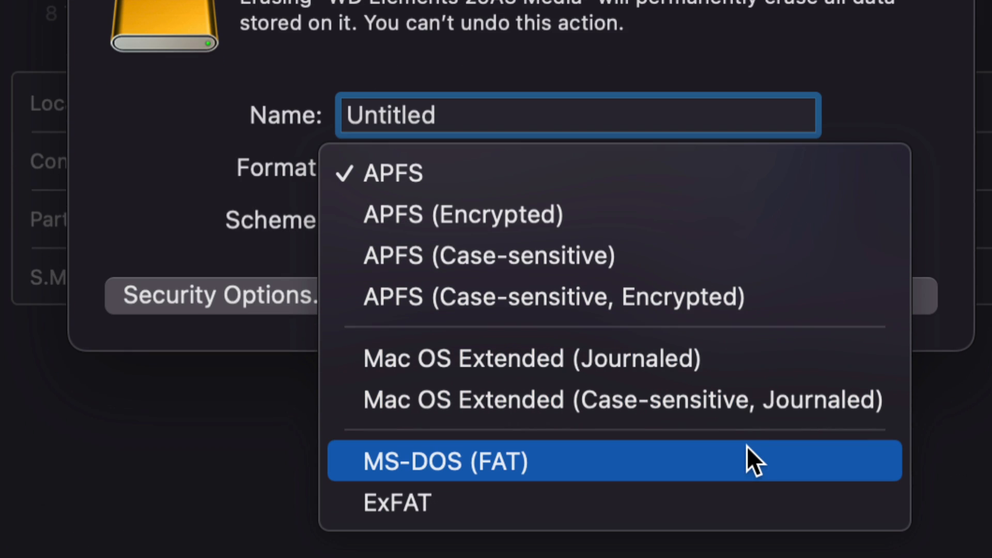
mouse_move(743, 373)
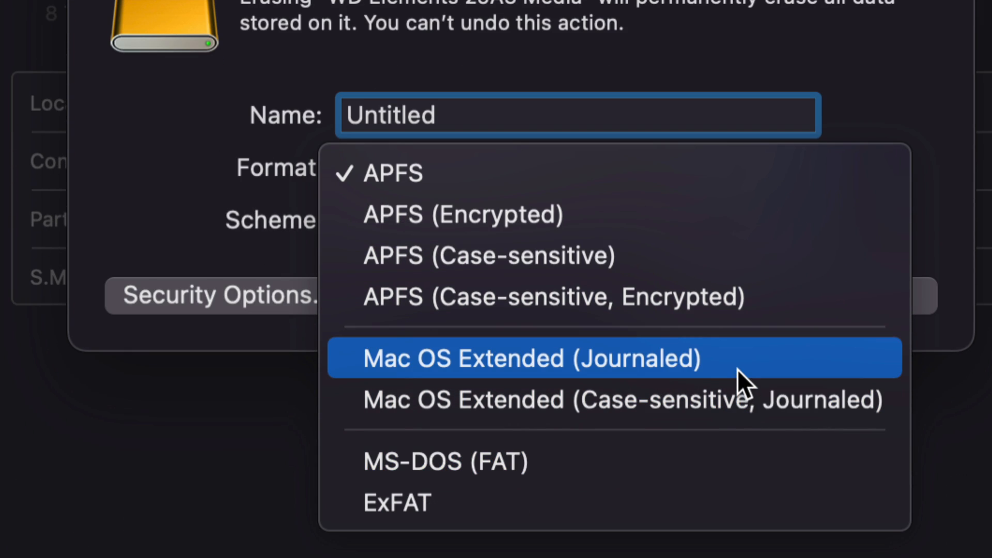
mouse_move(570, 172)
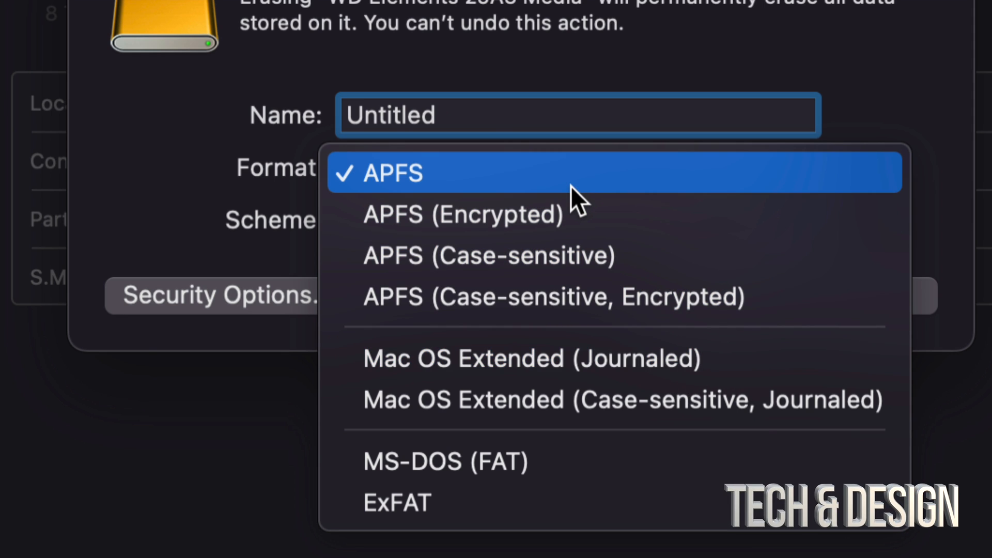
mouse_move(544, 502)
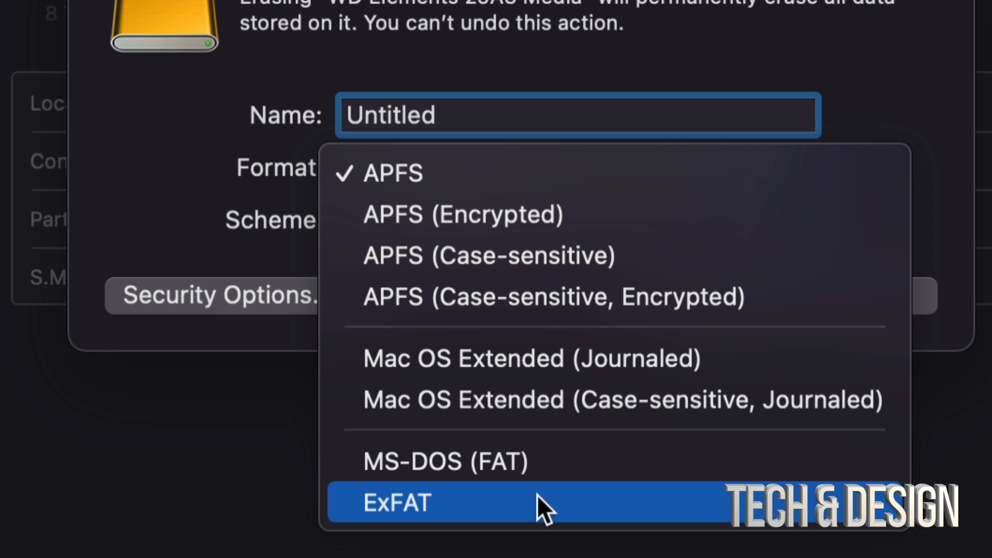
mouse_move(687, 374)
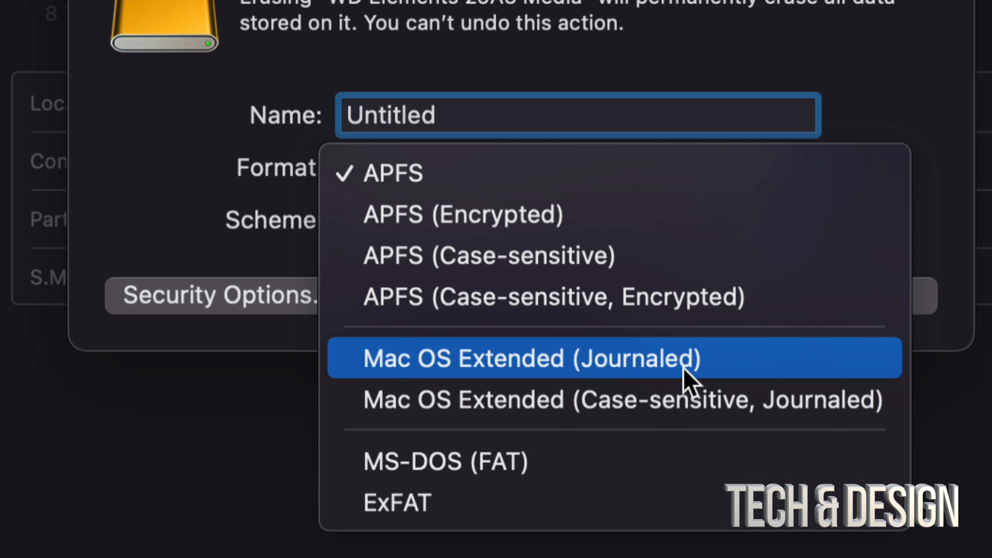
click(533, 358)
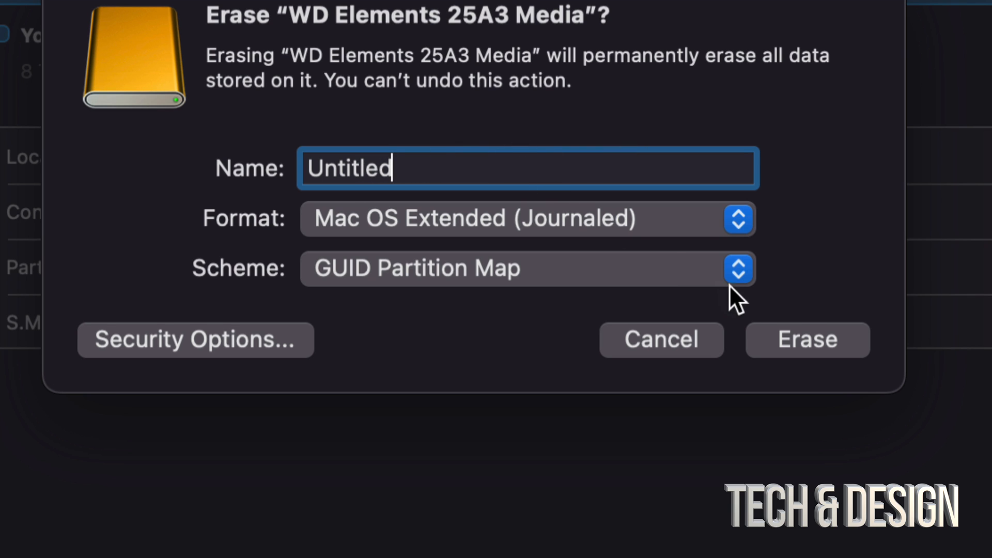
click(807, 339)
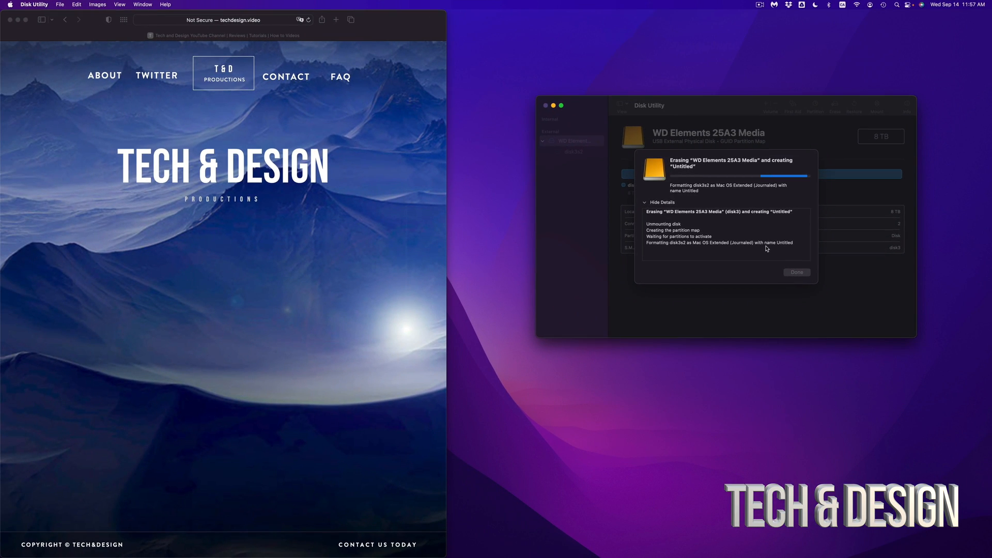
Let the erase complete and dismiss the completion report with Done.
drag(649, 104, 606, 90)
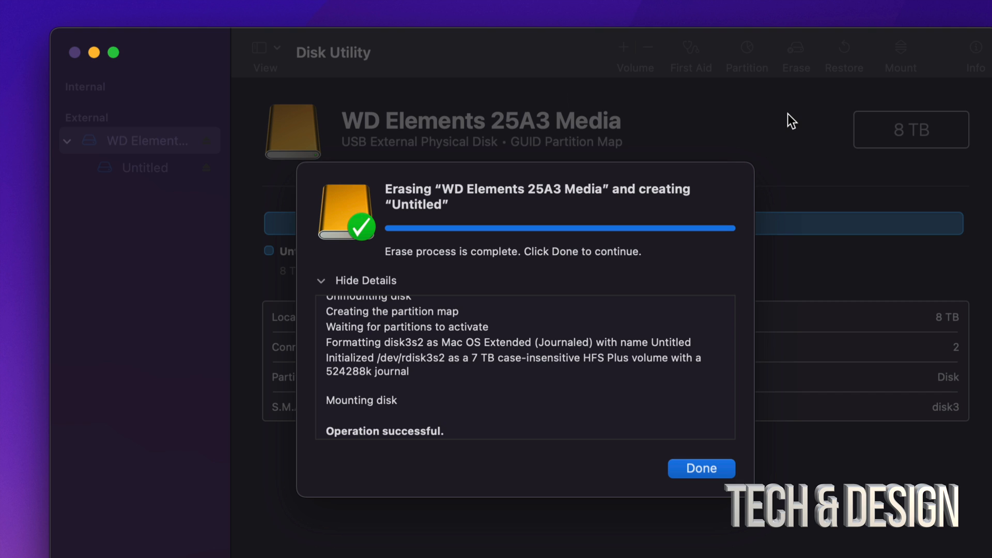
mouse_move(699, 474)
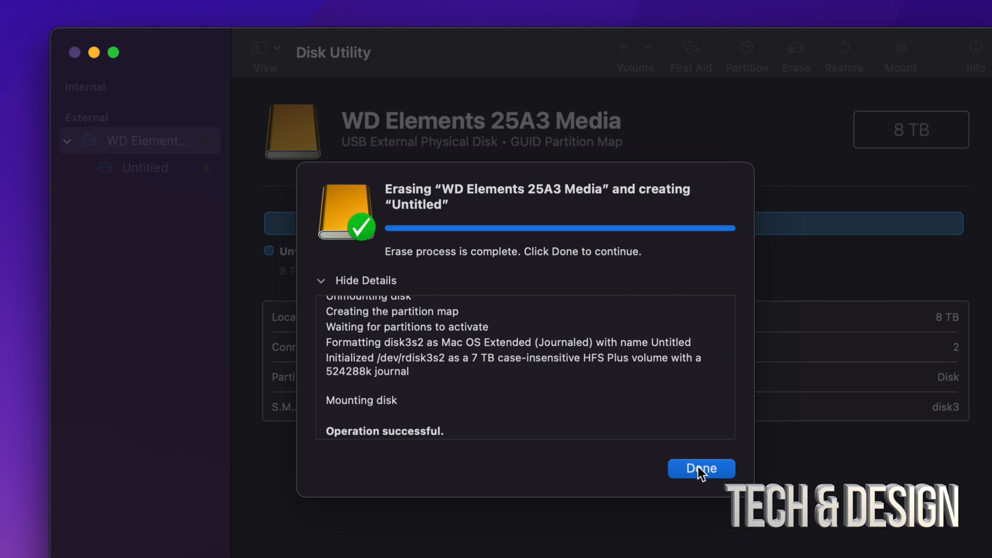
click(701, 469)
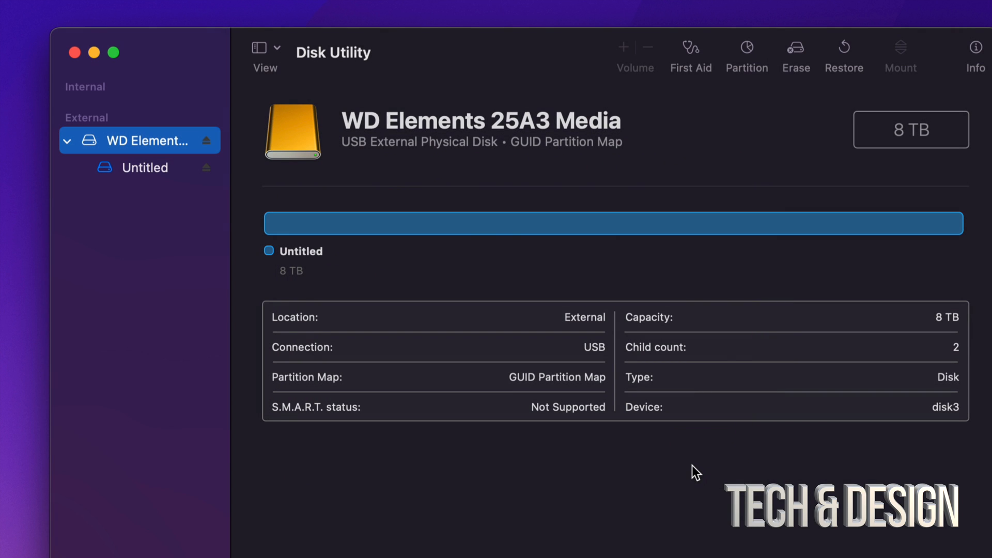
mouse_move(838, 363)
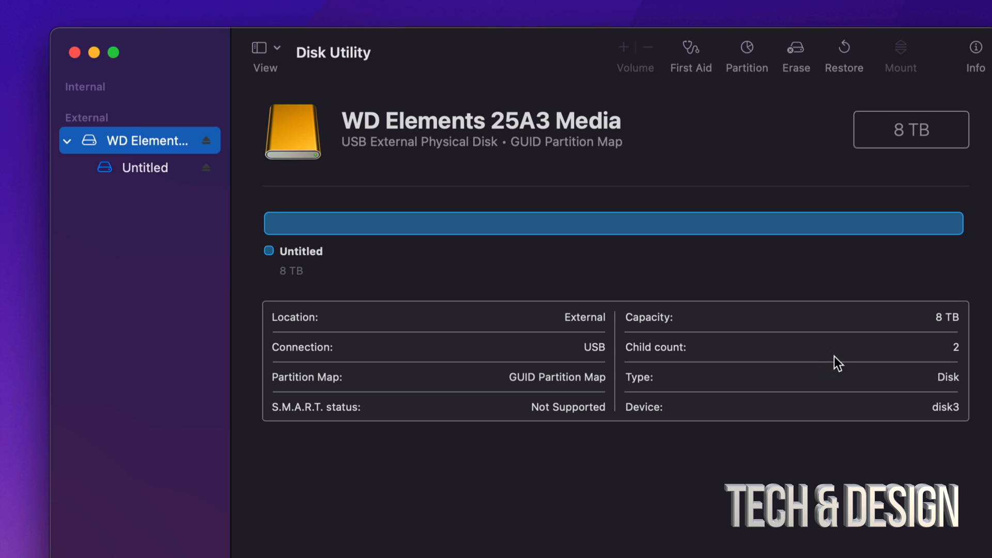
mouse_move(141, 171)
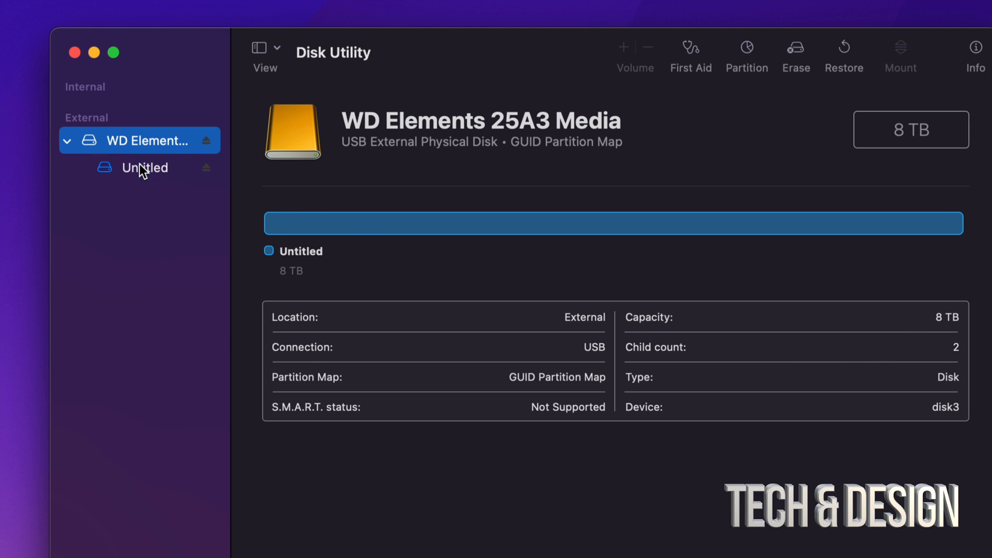
Select the Untitled volume under WD Elements to show its 8 TB Journaled details.
click(144, 168)
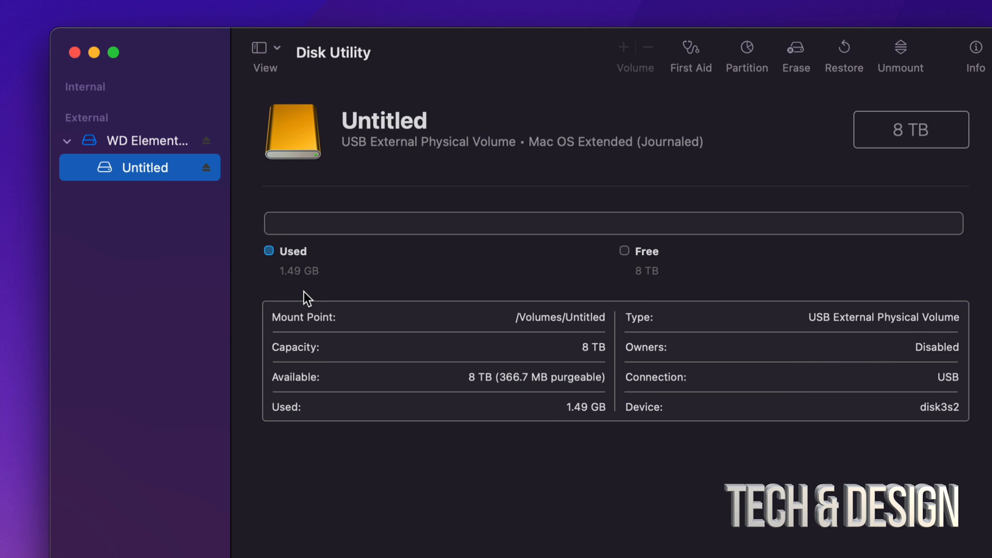
mouse_move(277, 273)
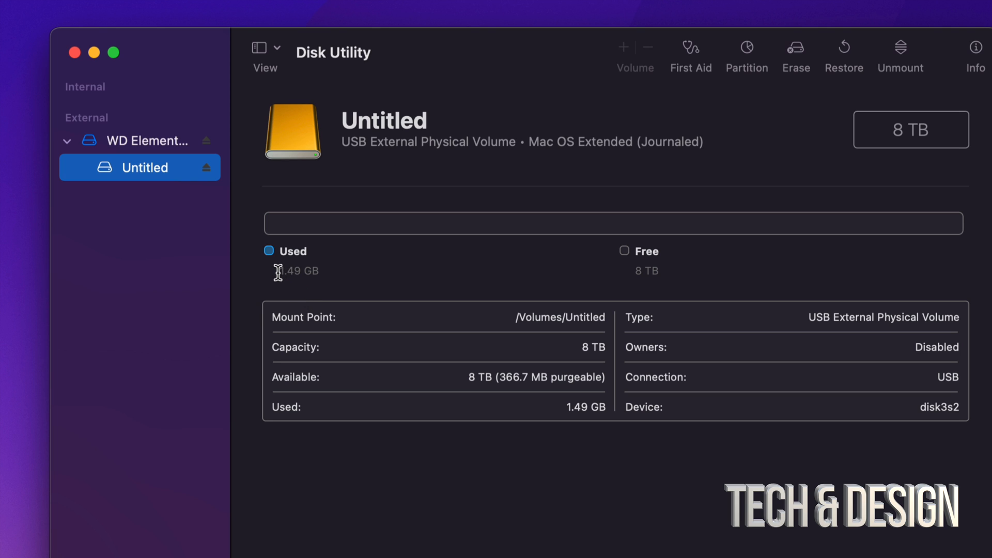
mouse_move(324, 285)
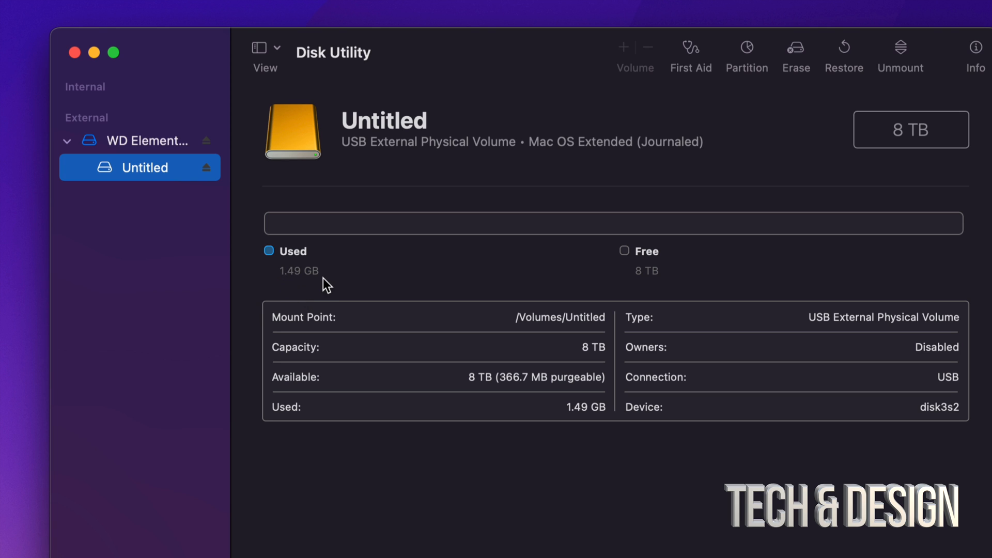
mouse_move(641, 274)
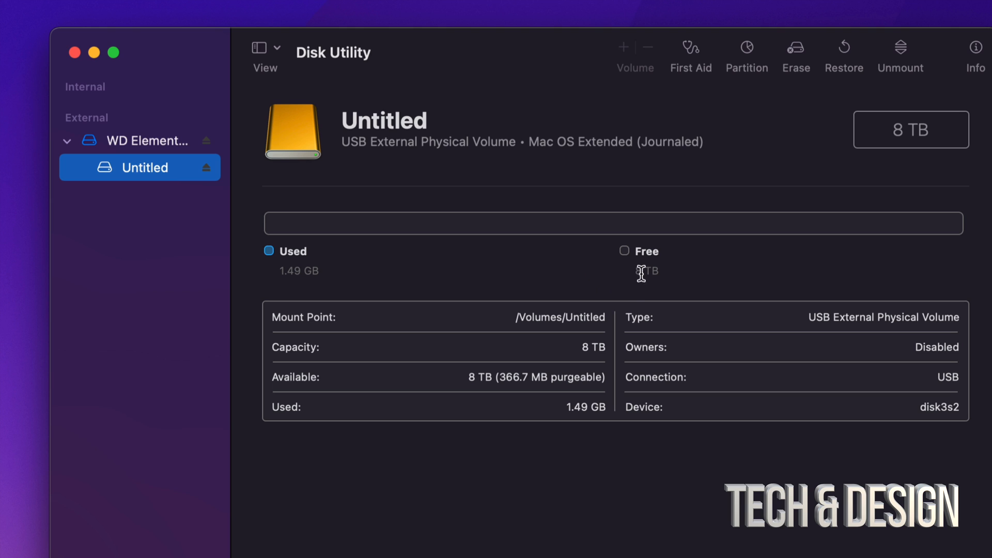
mouse_move(684, 282)
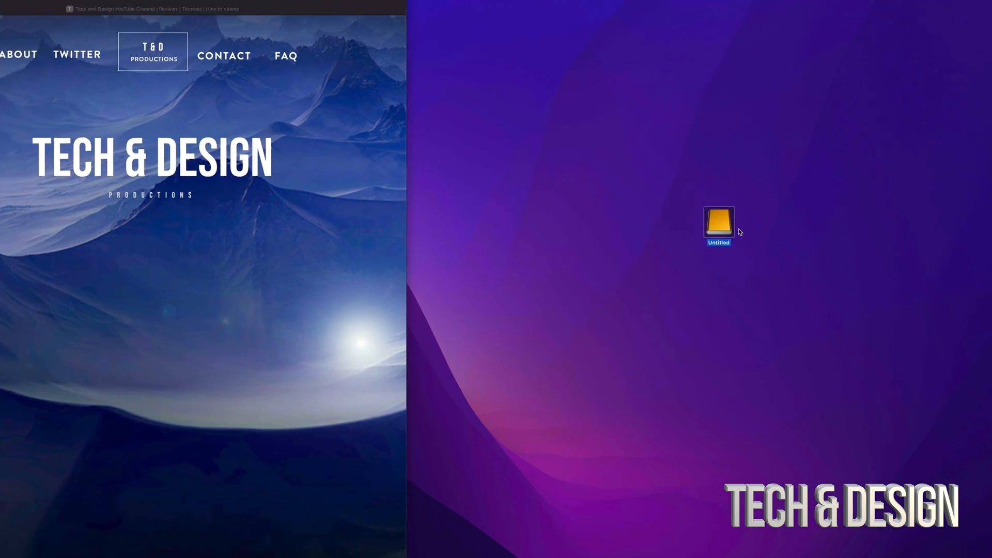
double_click(718, 222)
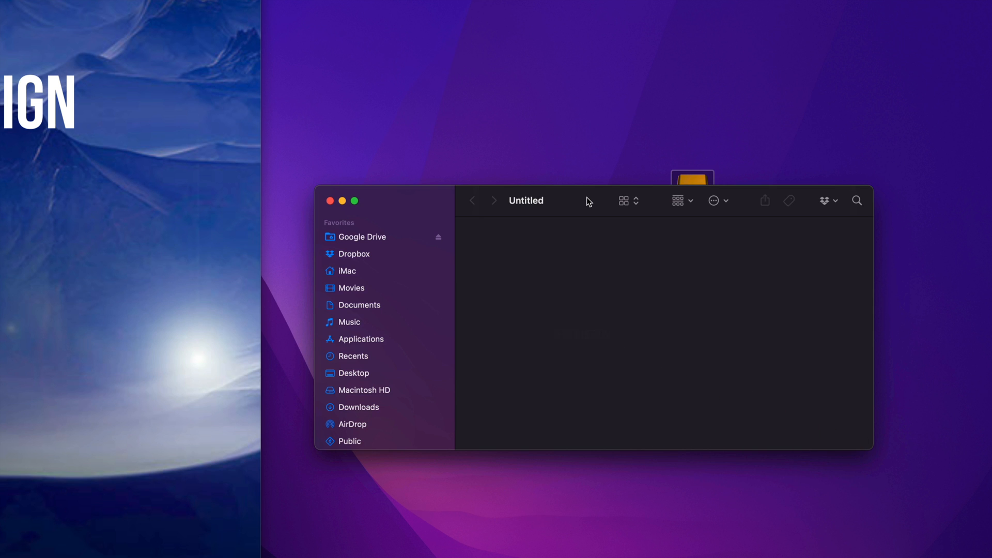
mouse_move(330, 200)
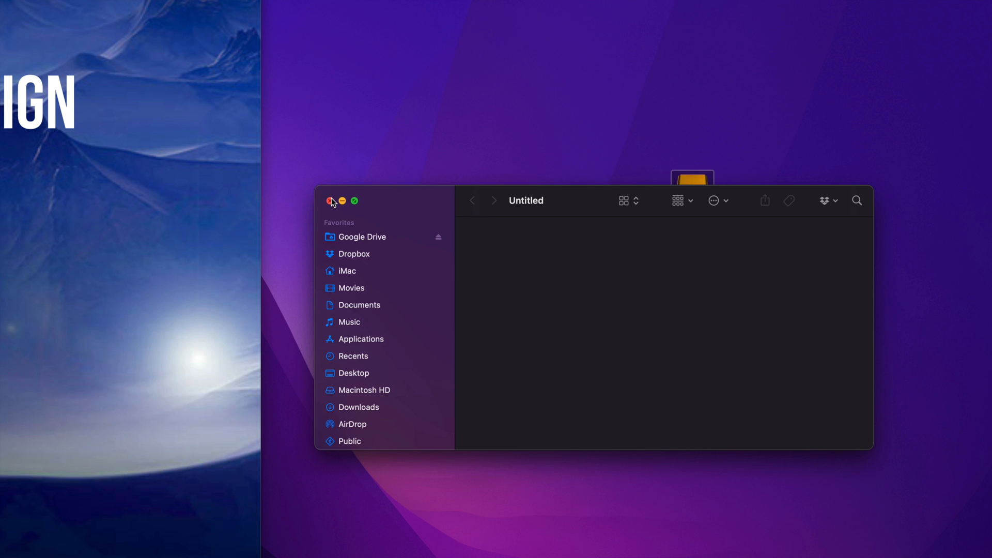
click(331, 201)
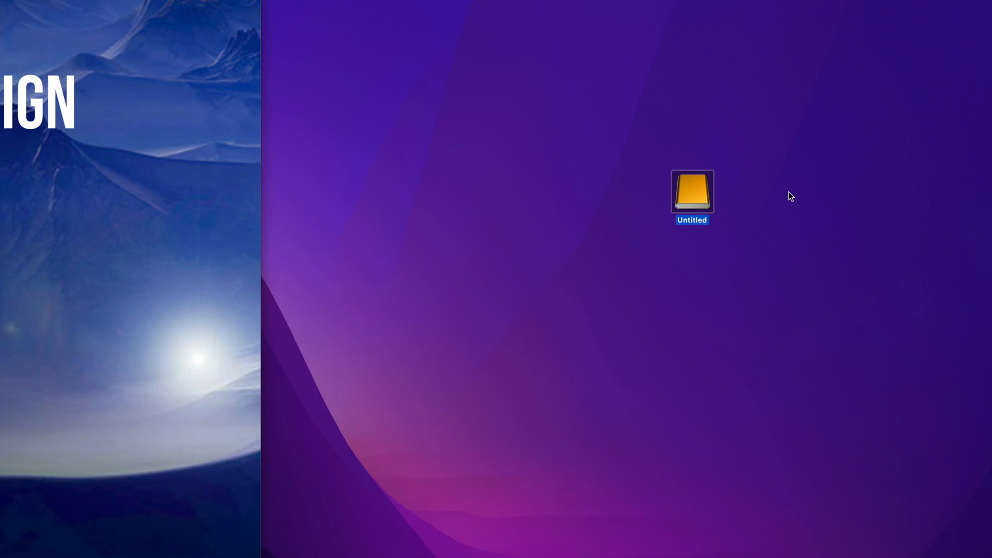